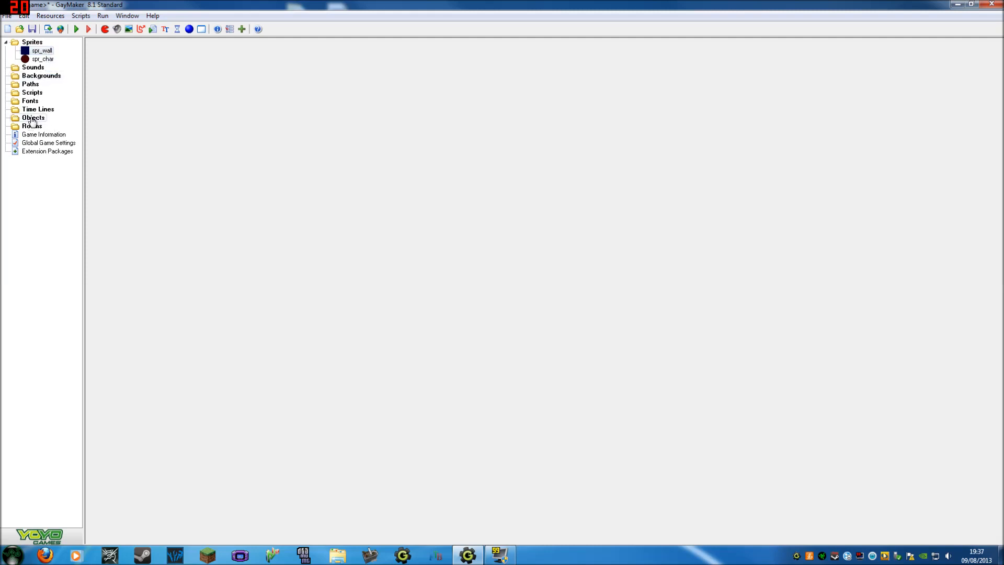
- Create a new object from the Objects group and name it obj_wall
click(33, 118)
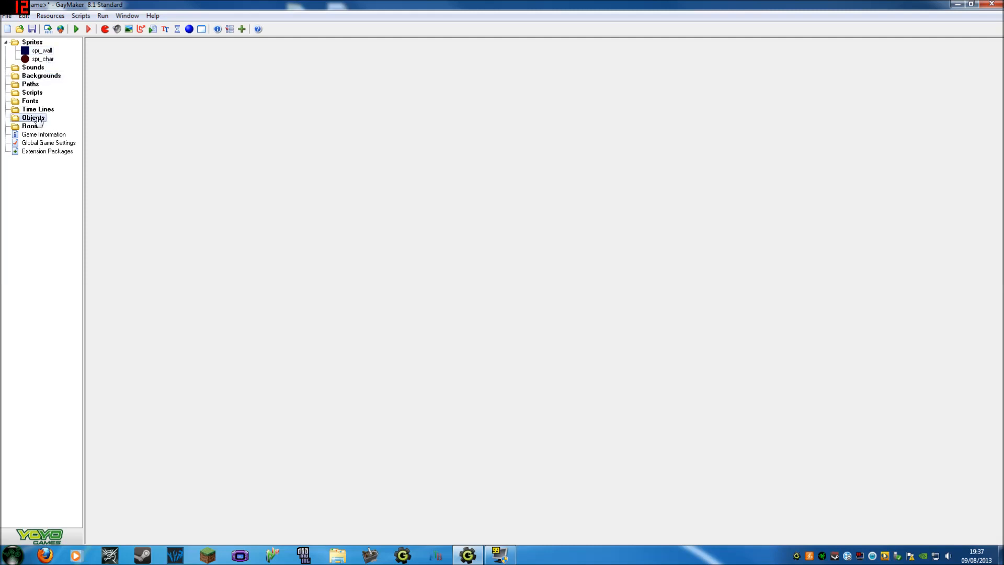
right_click(33, 118)
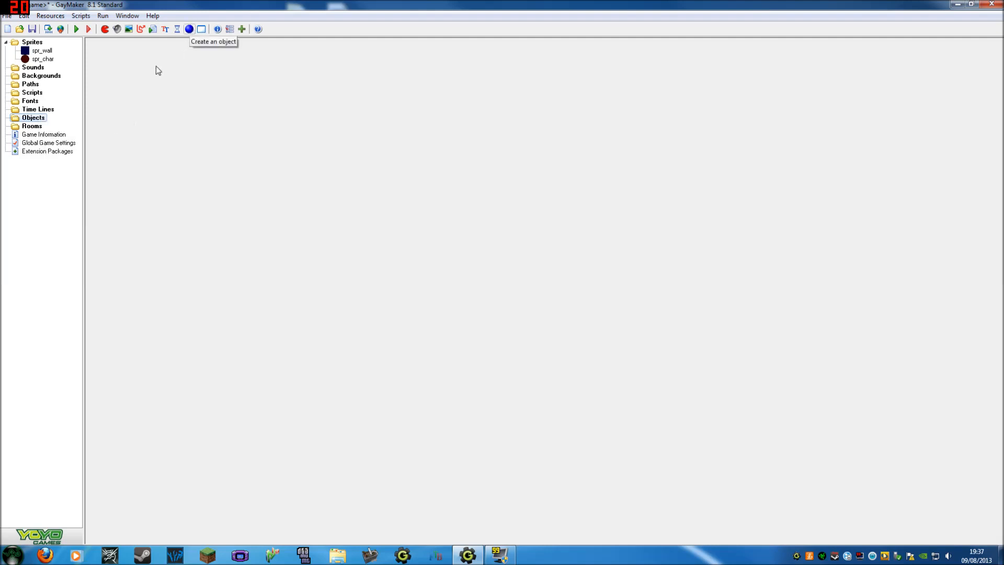
click(190, 30)
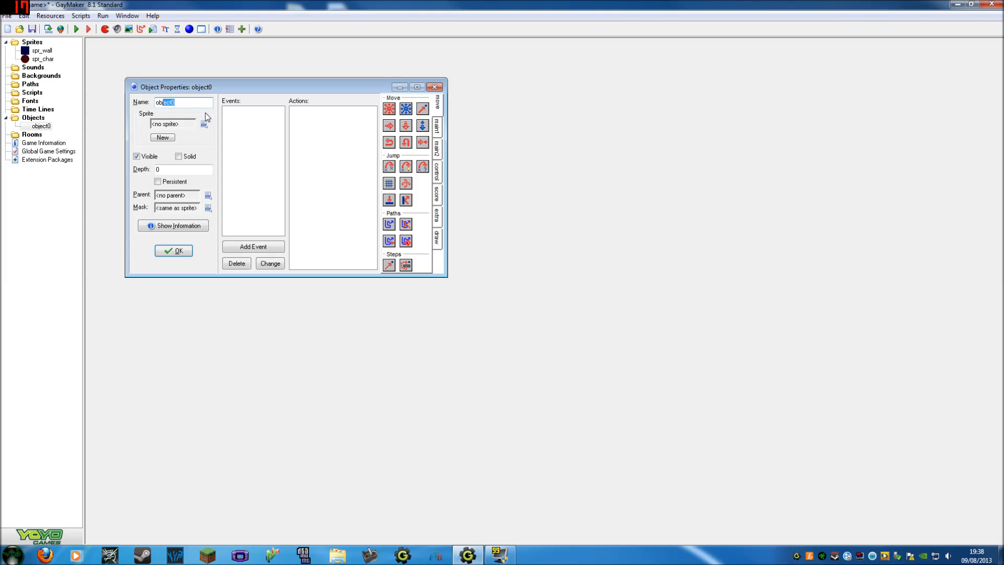
mouse_move(212, 120)
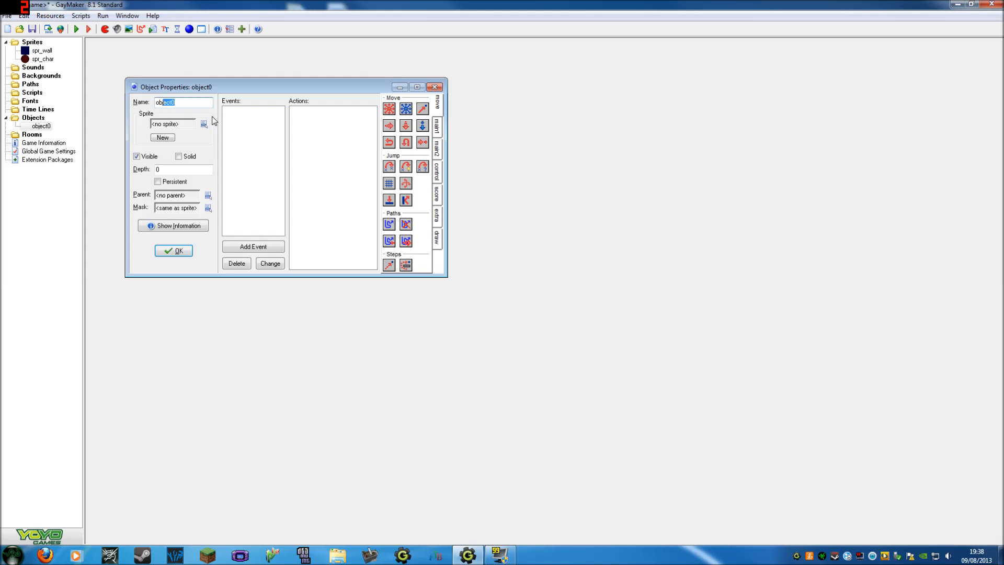
text(obj_)
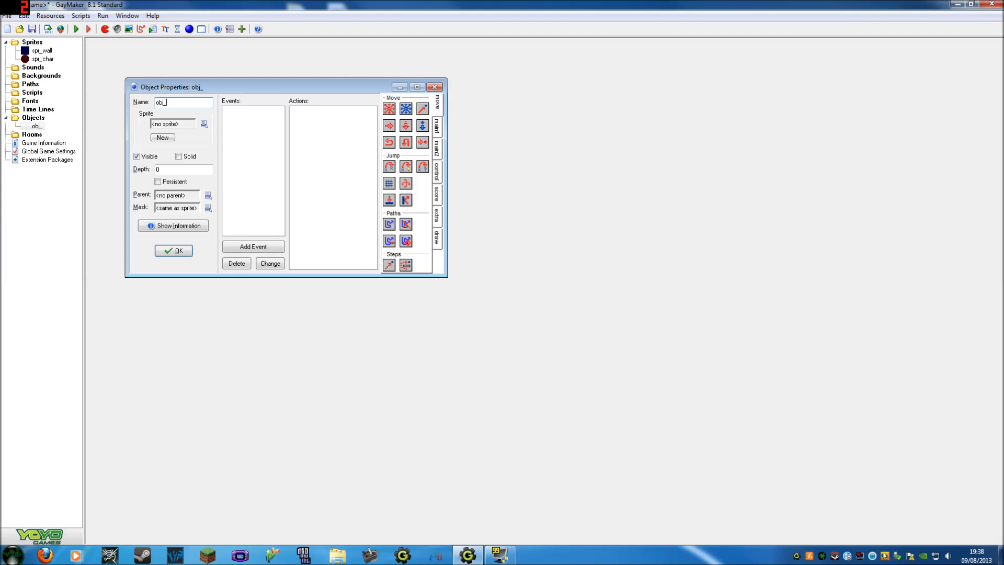
text(wall)
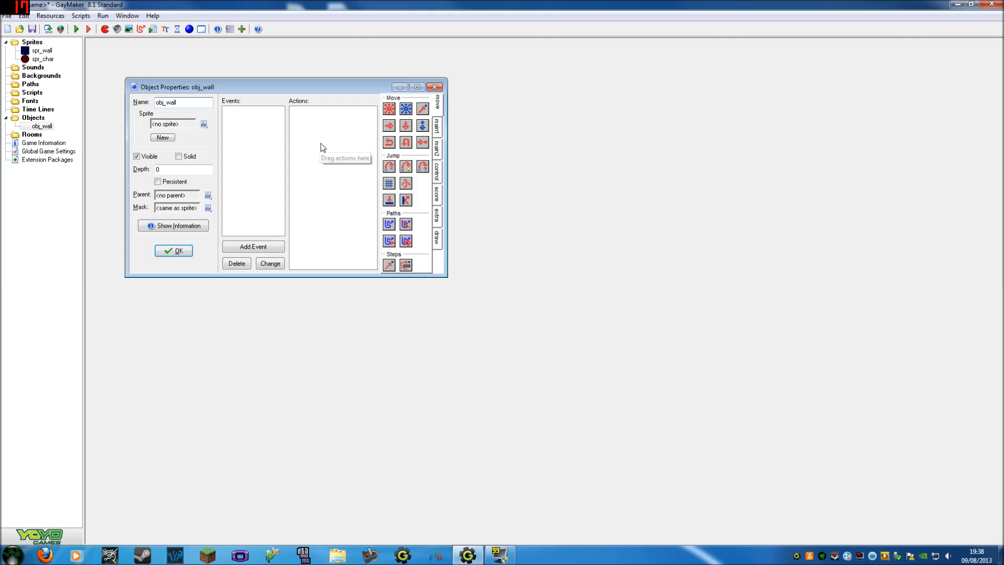
mouse_move(269, 159)
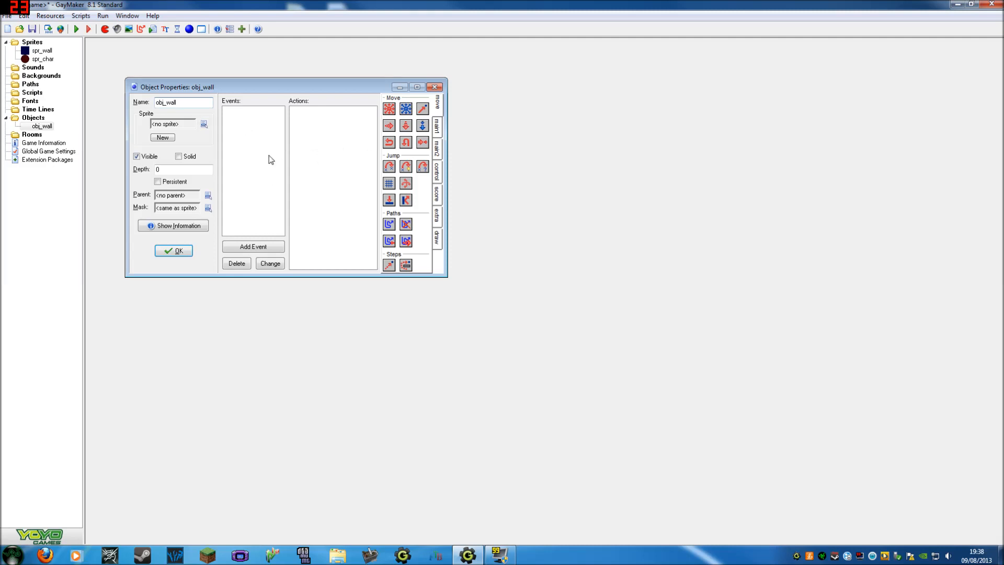
mouse_move(303, 205)
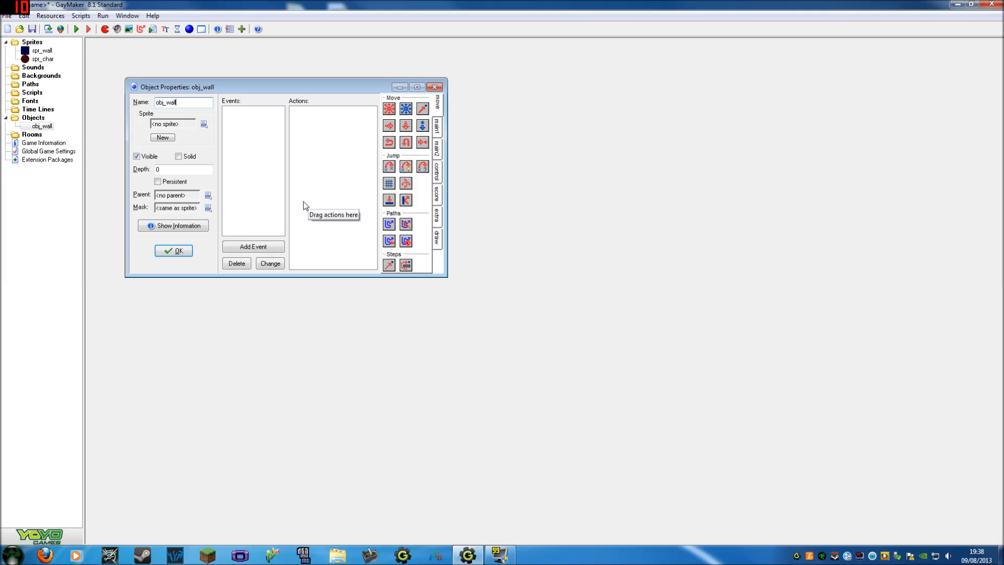
mouse_move(199, 247)
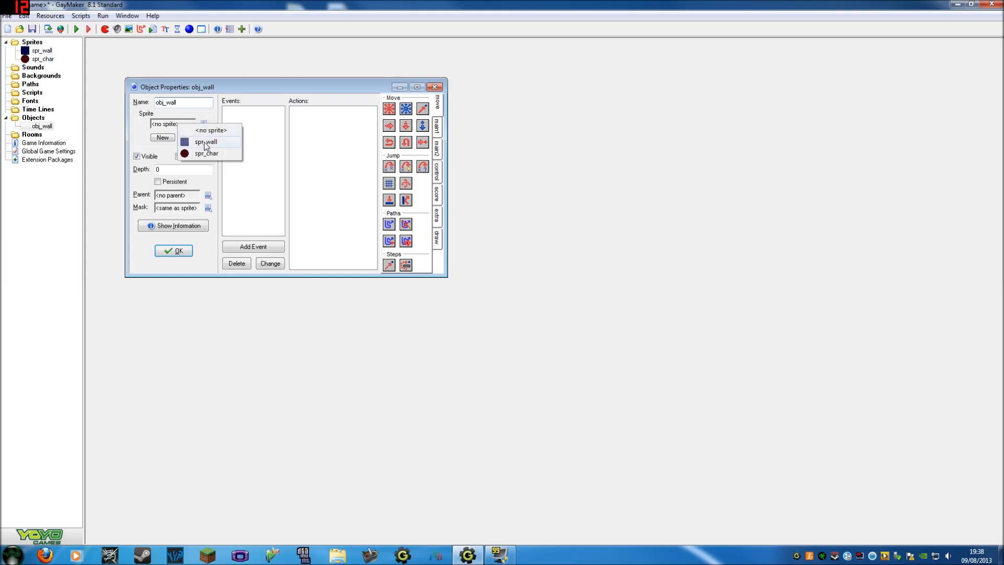
- Assign the spr_wall sprite to obj_wall and confirm its properties
click(206, 141)
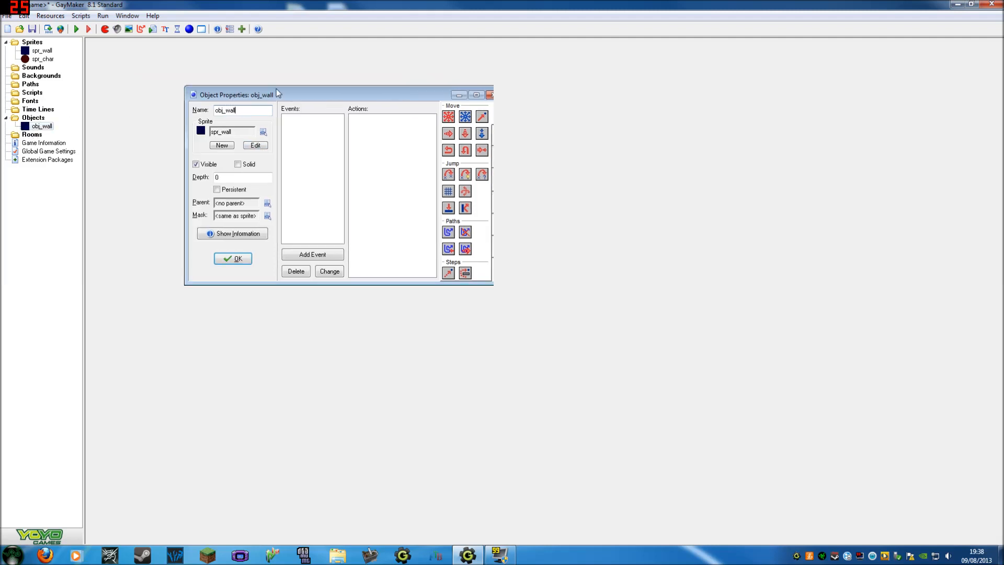
drag(275, 94, 260, 101)
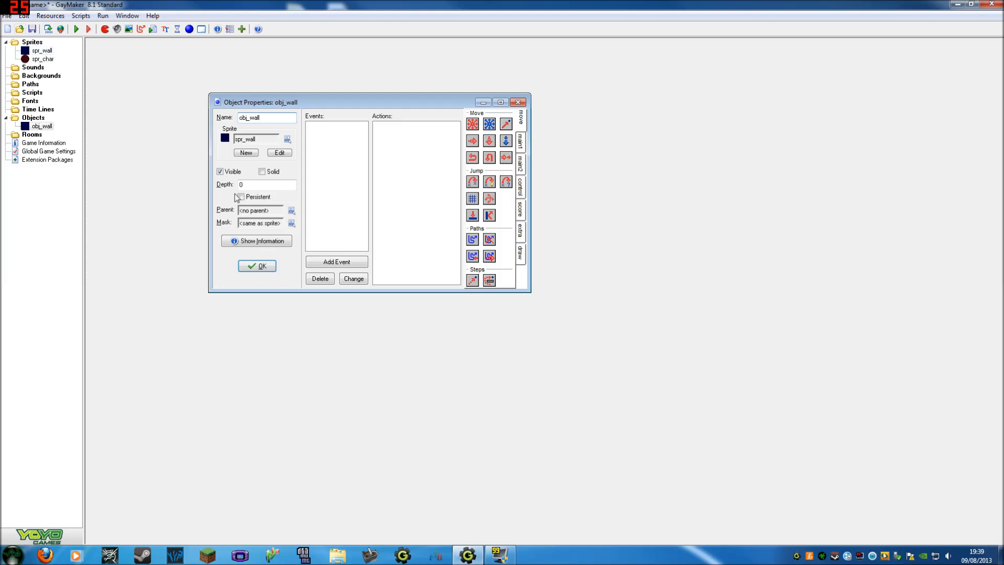
click(257, 266)
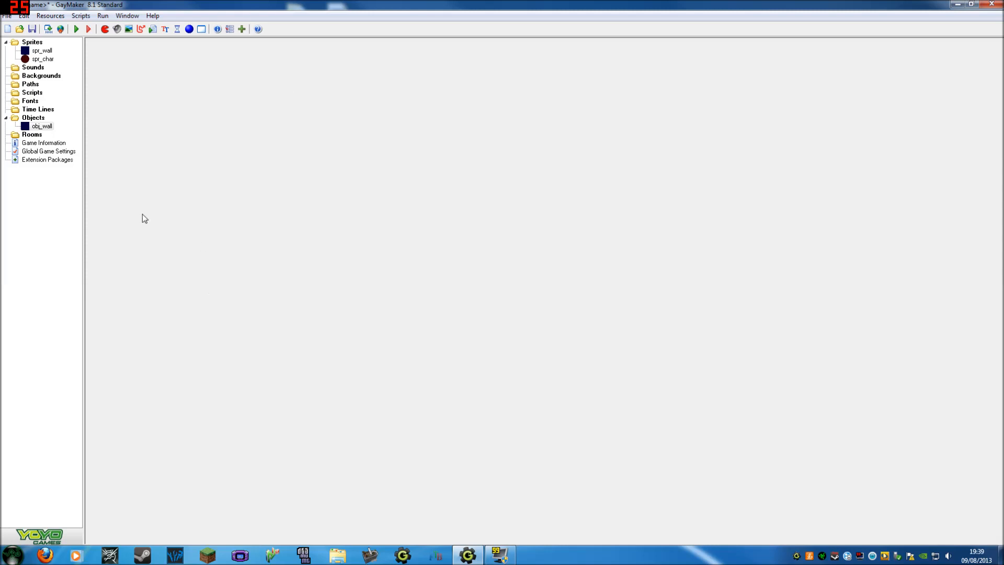
- Create a new object named obj_char using the spr_char sprite and confirm it
click(189, 29)
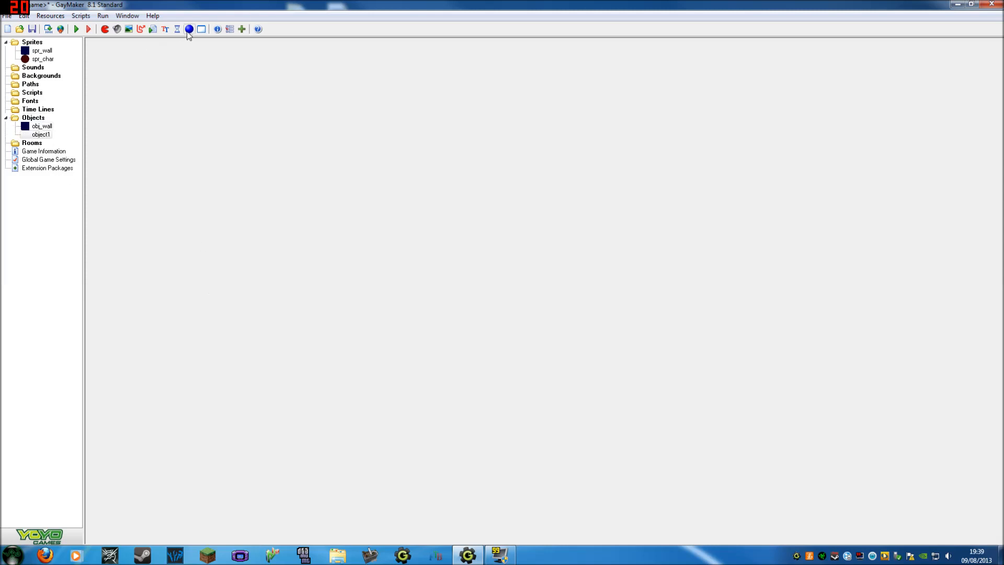
double_click(41, 134)
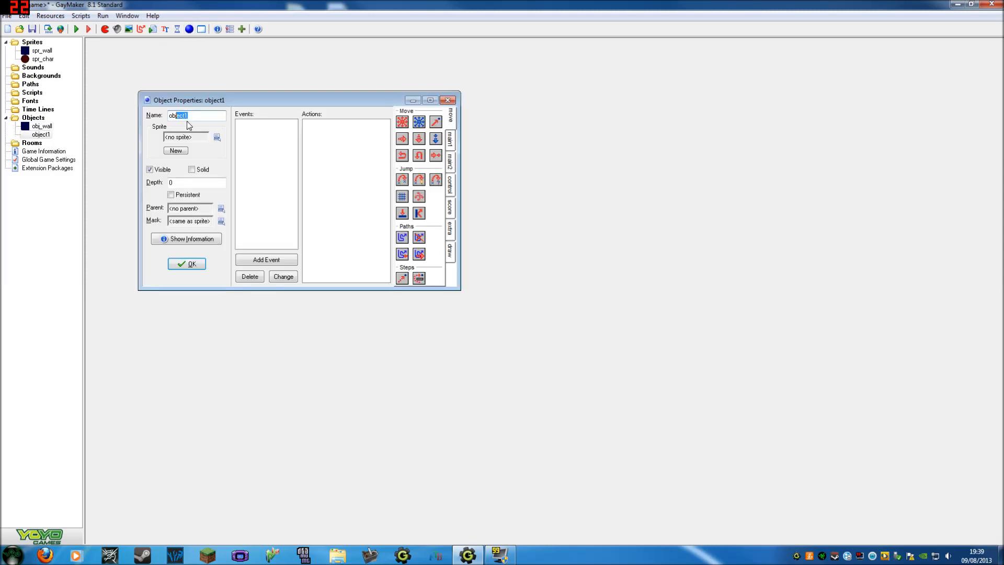
text(obj_char)
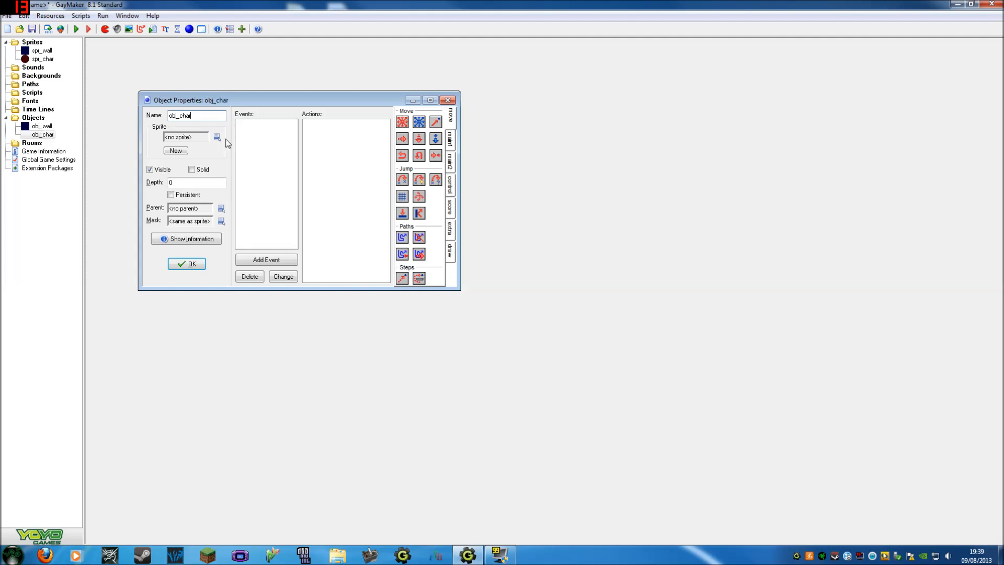
click(218, 137)
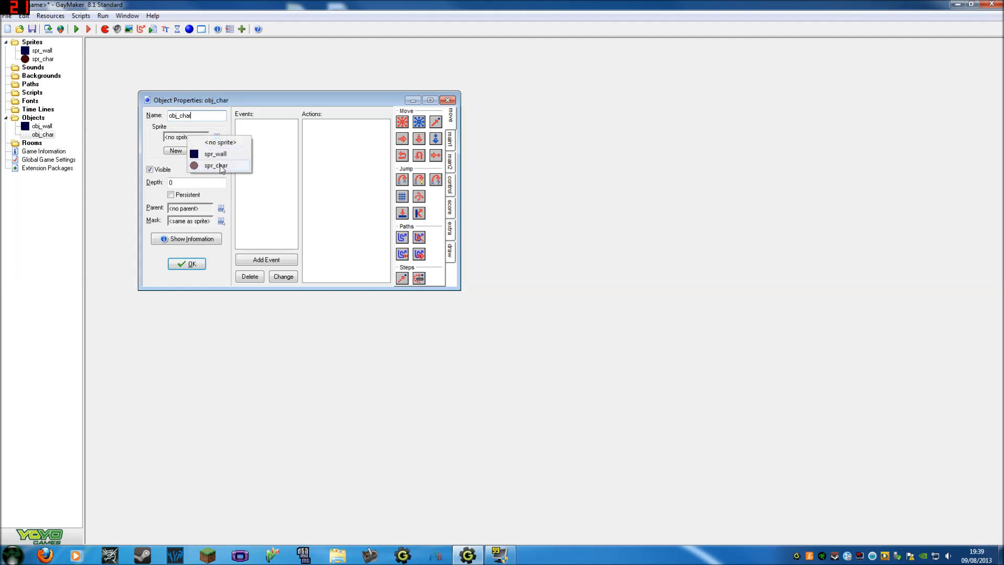
click(215, 165)
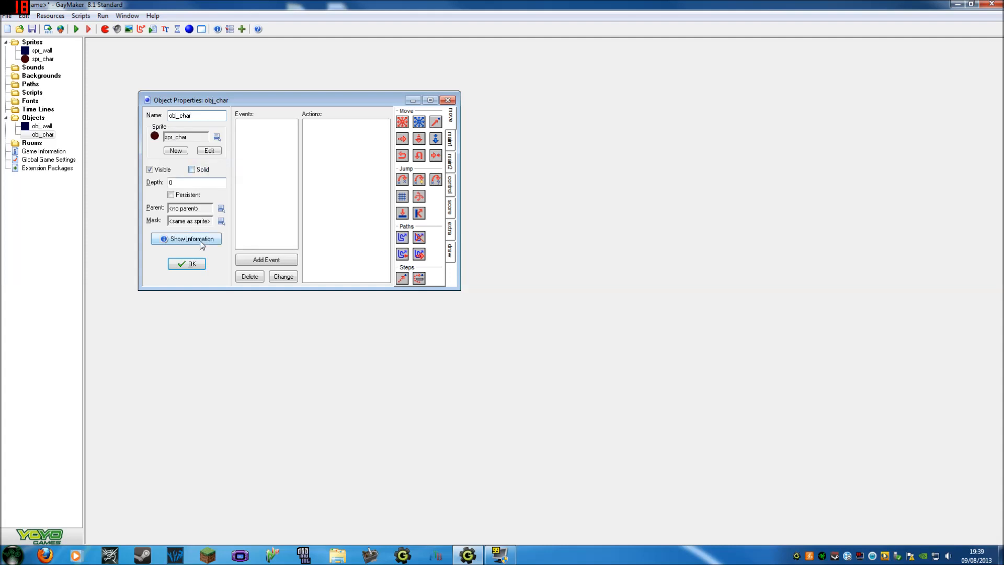
click(187, 263)
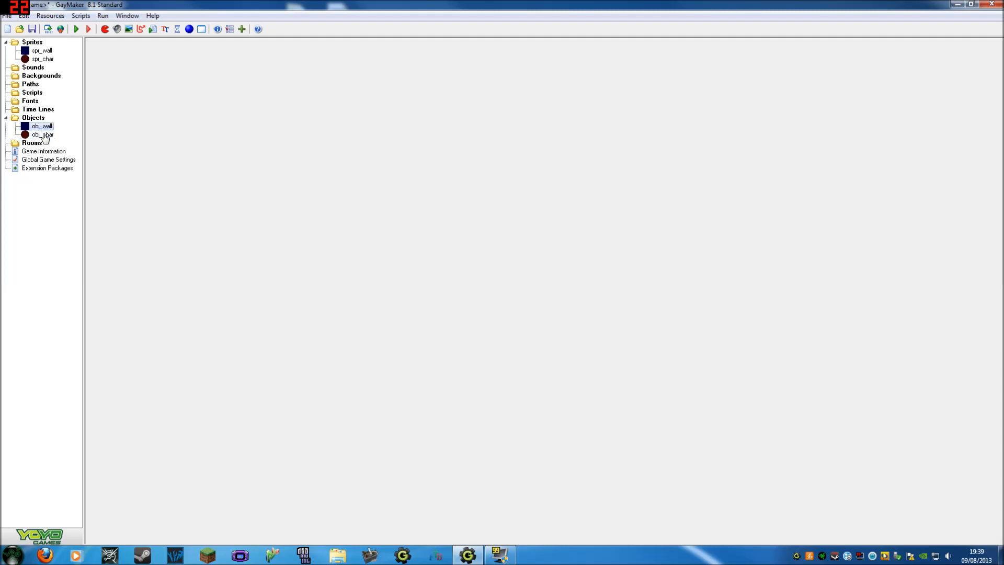
click(42, 135)
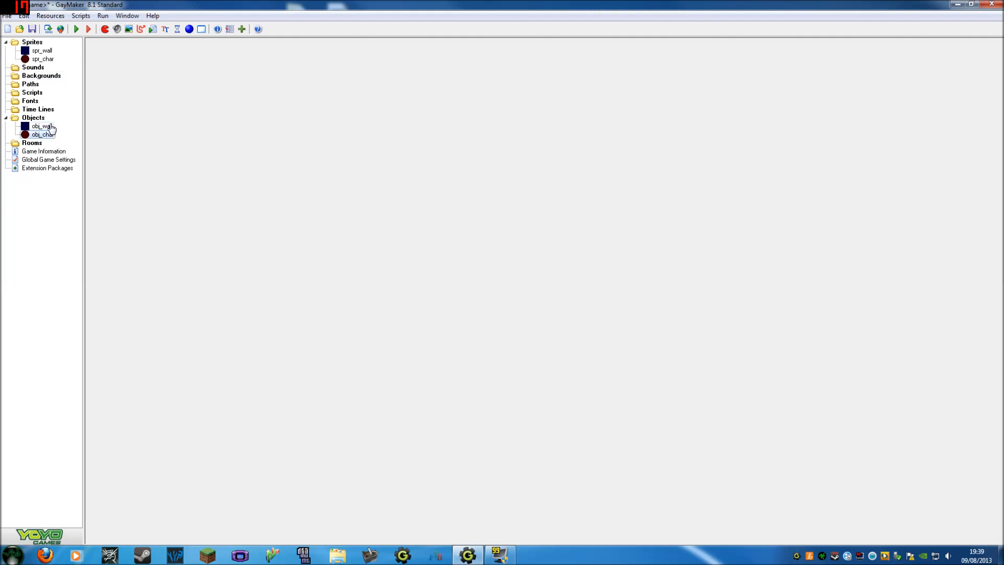
click(42, 126)
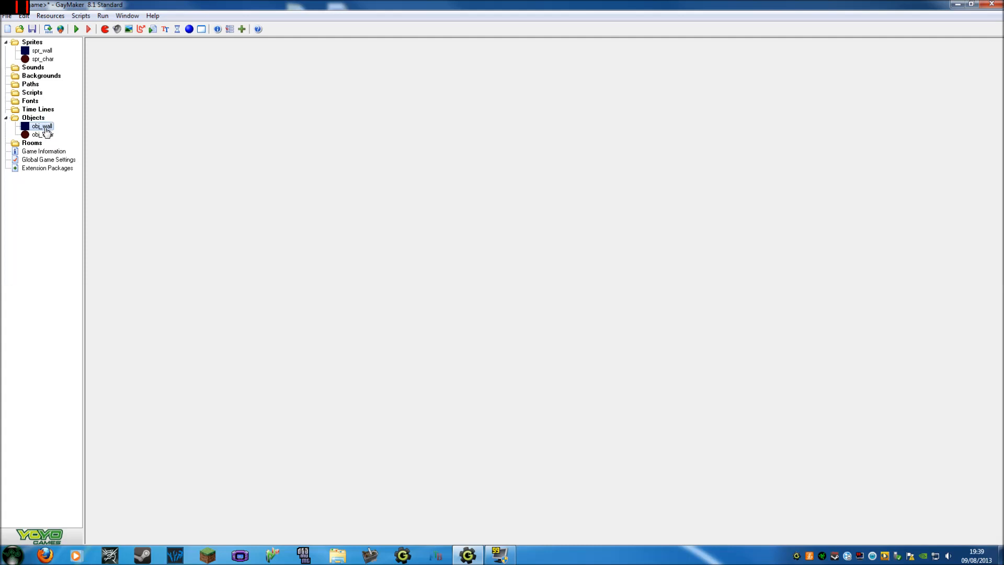
- Mark obj_wall as Solid in its properties and confirm
double_click(41, 127)
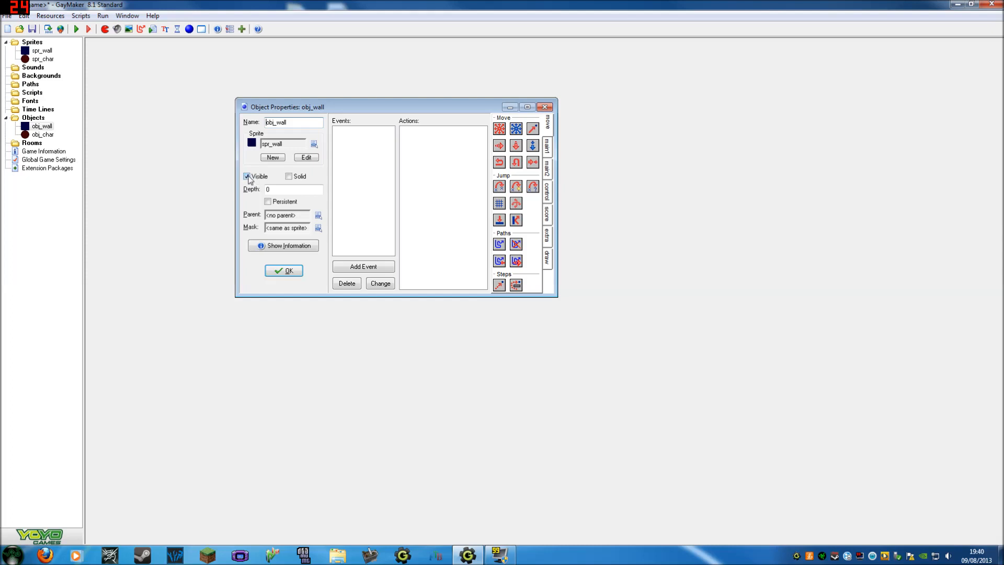
click(289, 176)
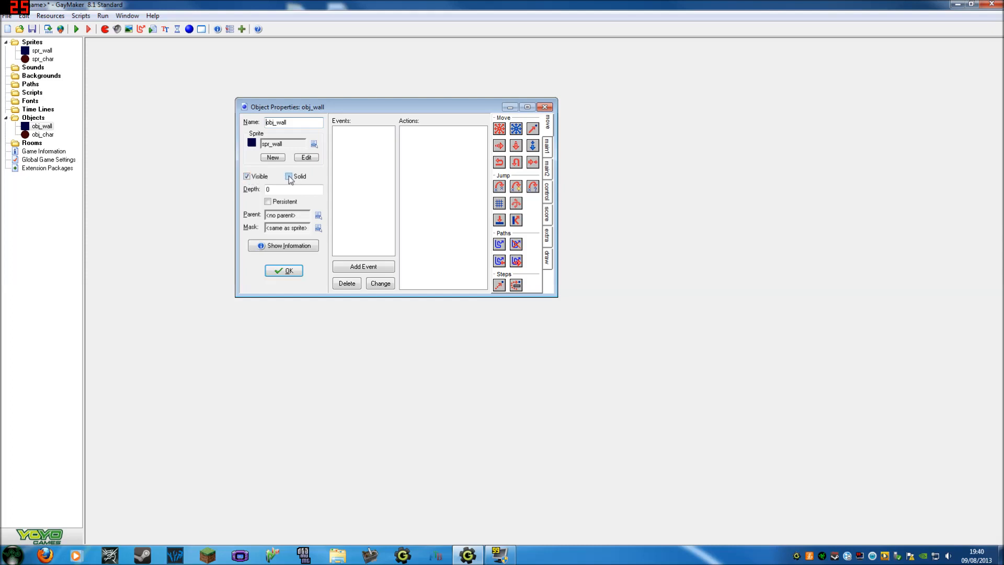
click(289, 176)
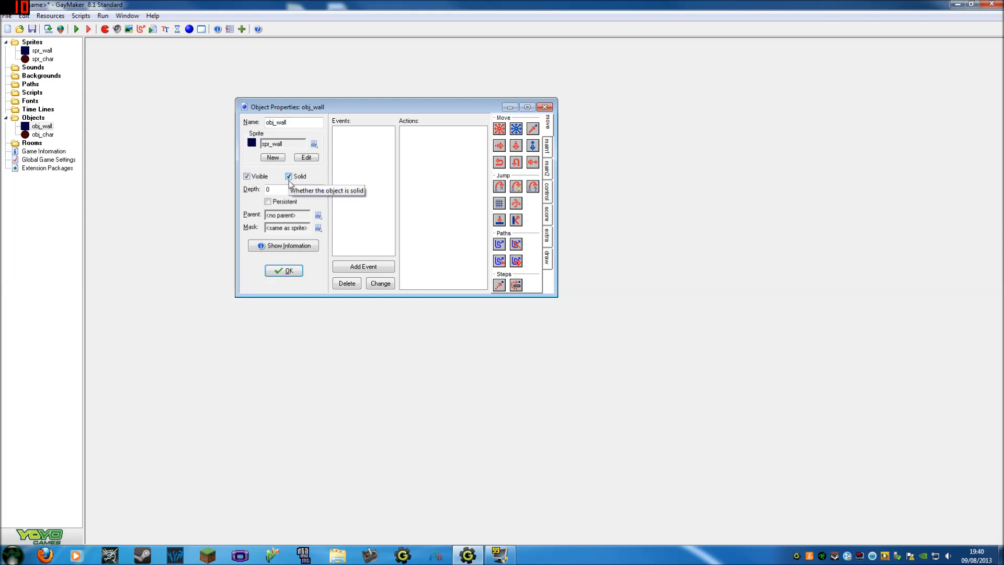
click(283, 270)
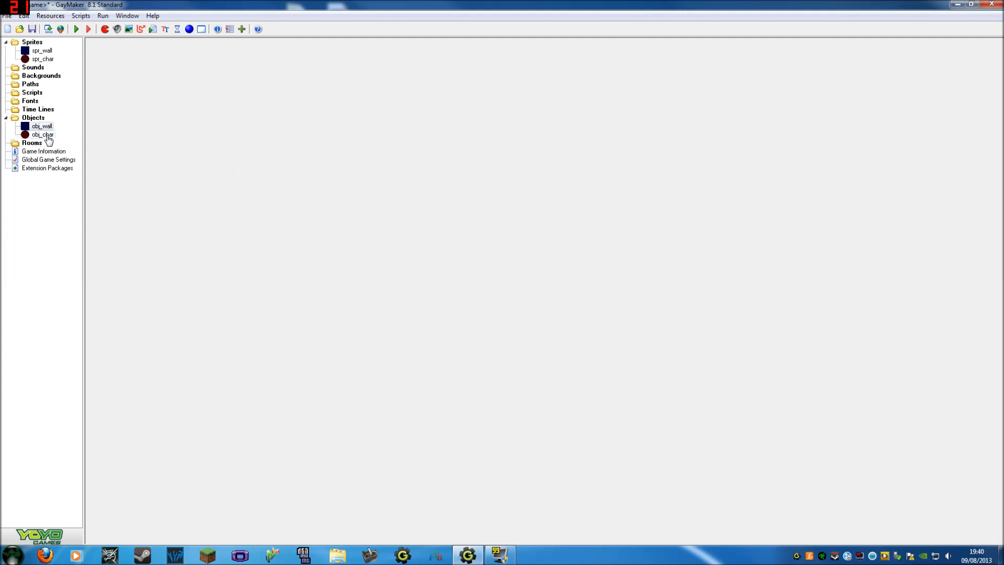
- Bring up obj_char's Object Properties window from the resource tree
double_click(41, 134)
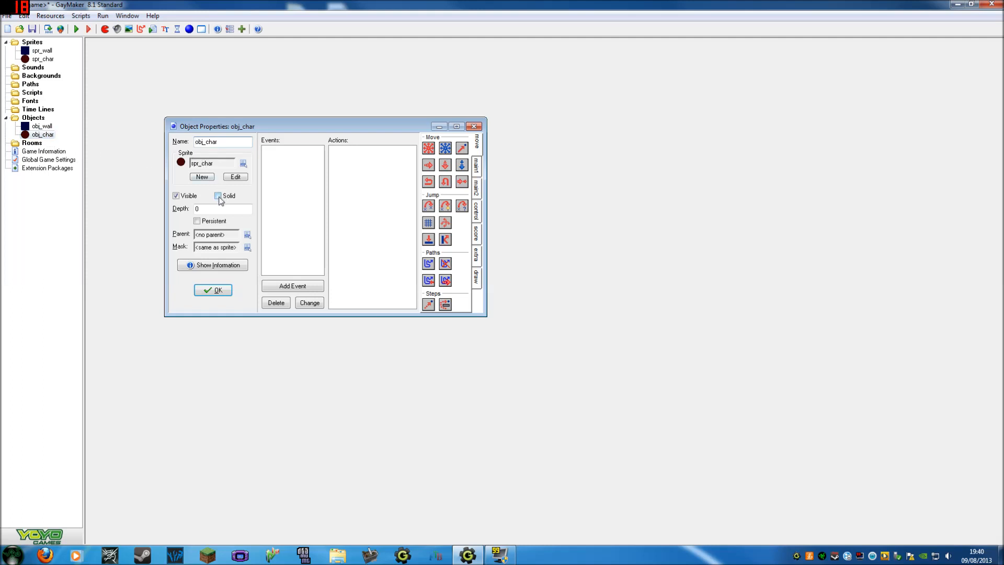
mouse_move(217, 195)
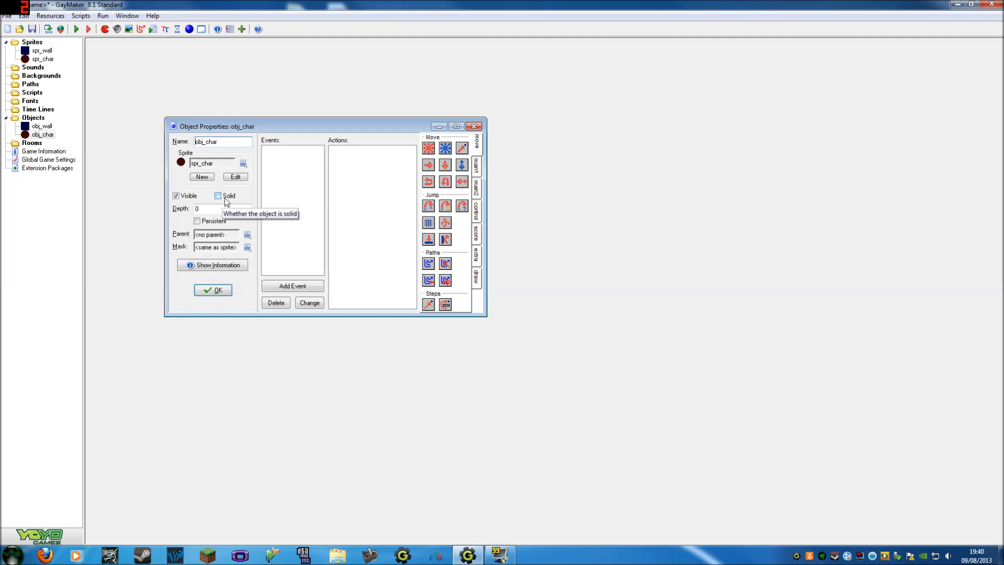
mouse_move(298, 270)
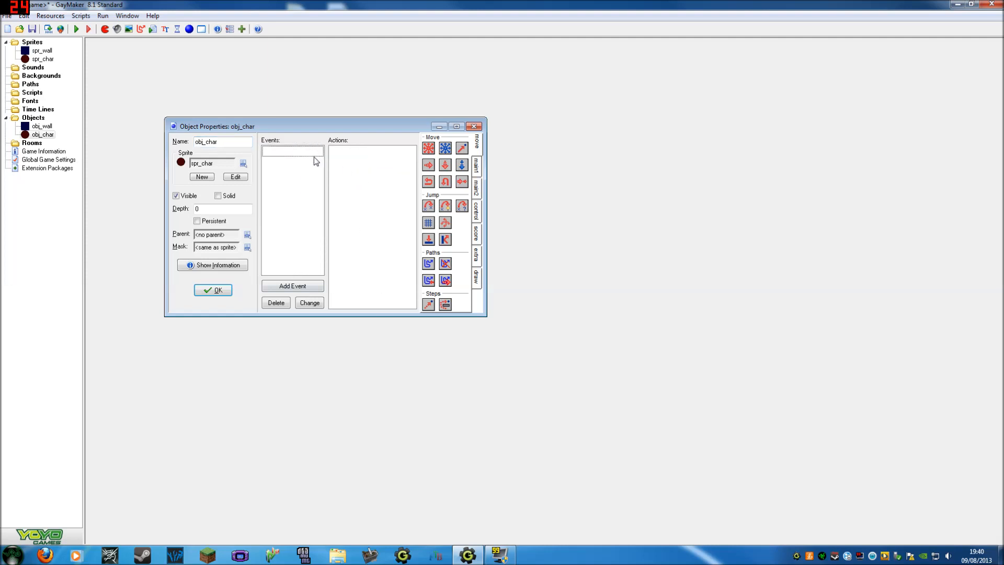
mouse_move(298, 293)
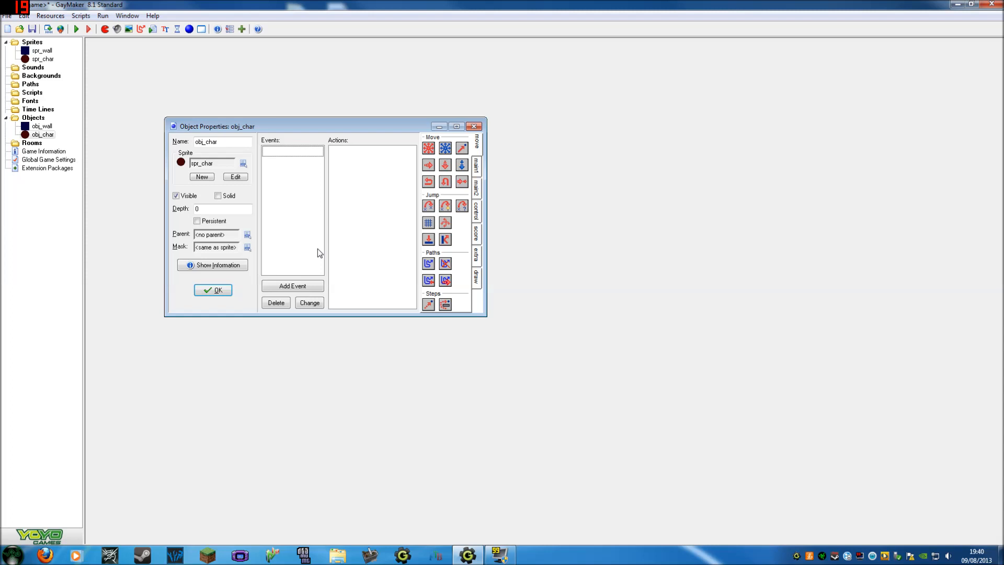
mouse_move(306, 286)
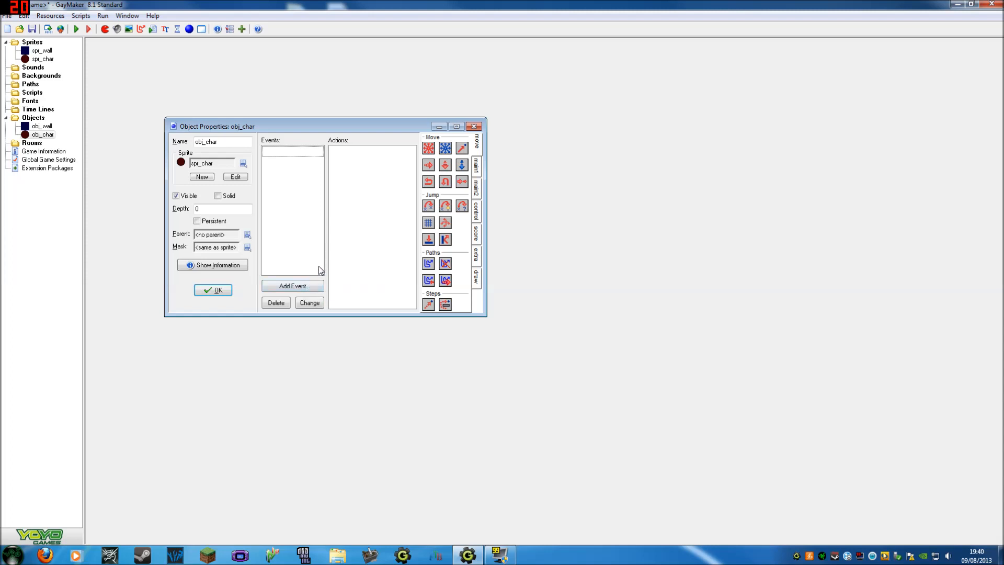
mouse_move(338, 268)
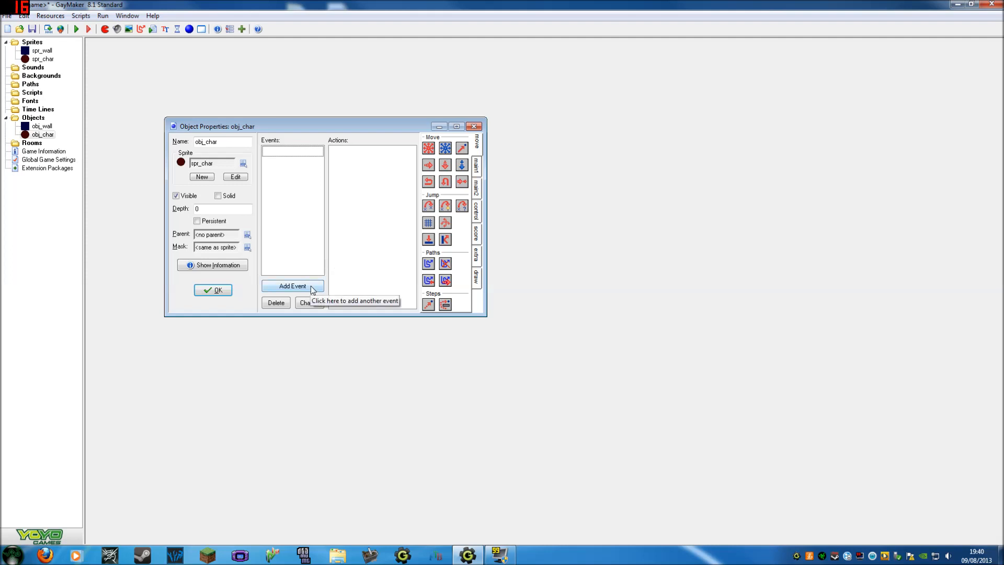
- Add a Keyboard event for the Left arrow key to obj_char
click(292, 286)
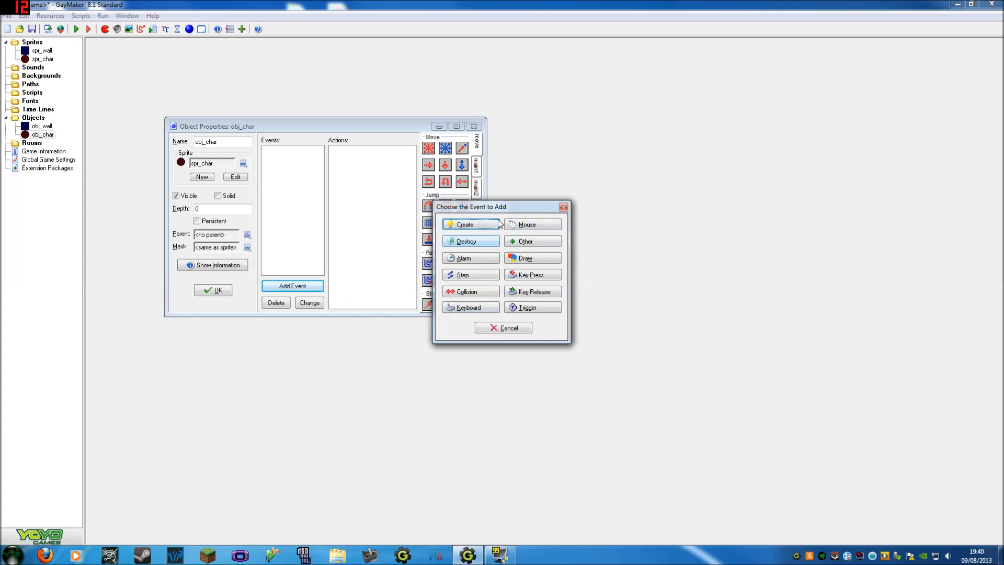
drag(499, 206, 298, 142)
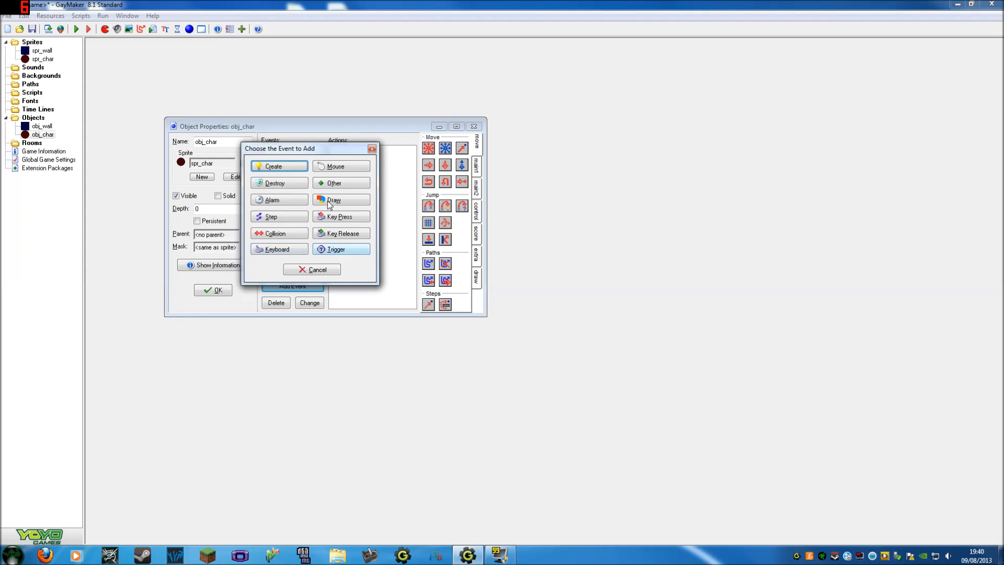
mouse_move(336, 166)
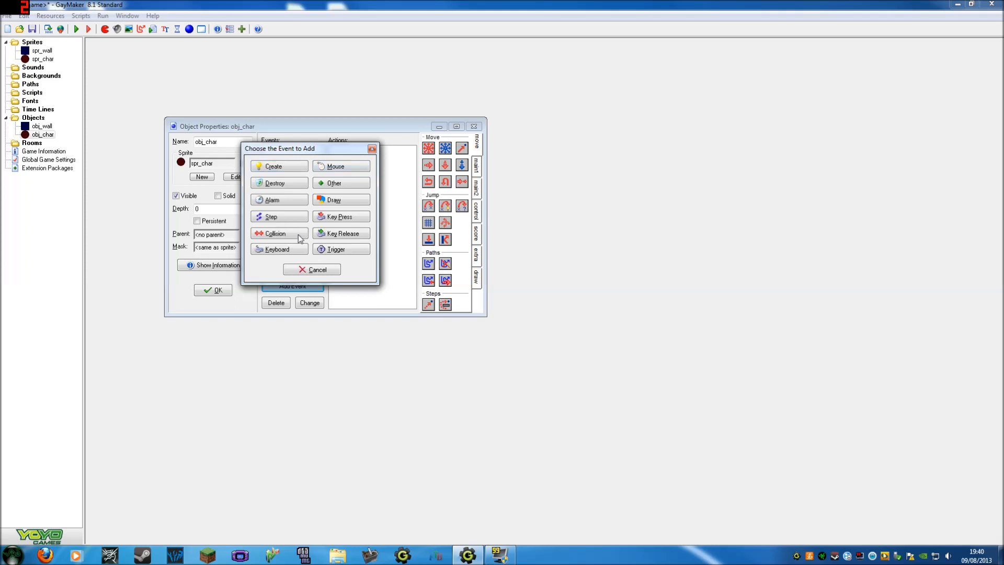
click(272, 215)
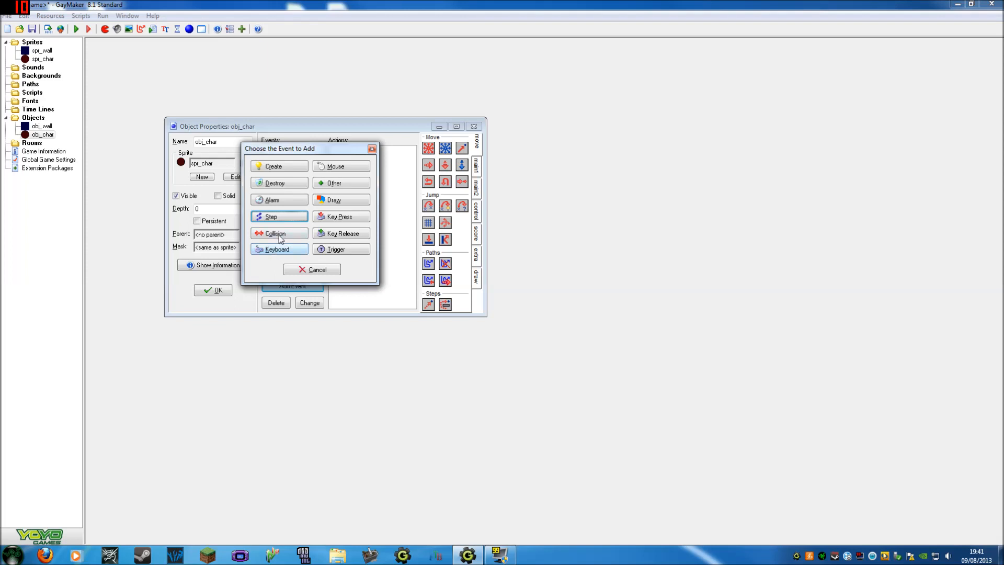
mouse_move(305, 239)
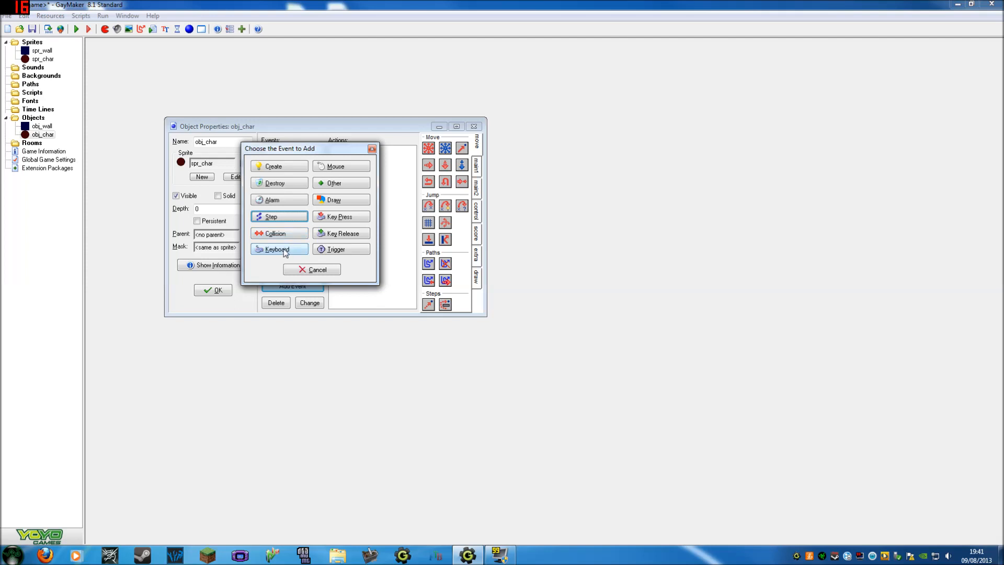
click(275, 249)
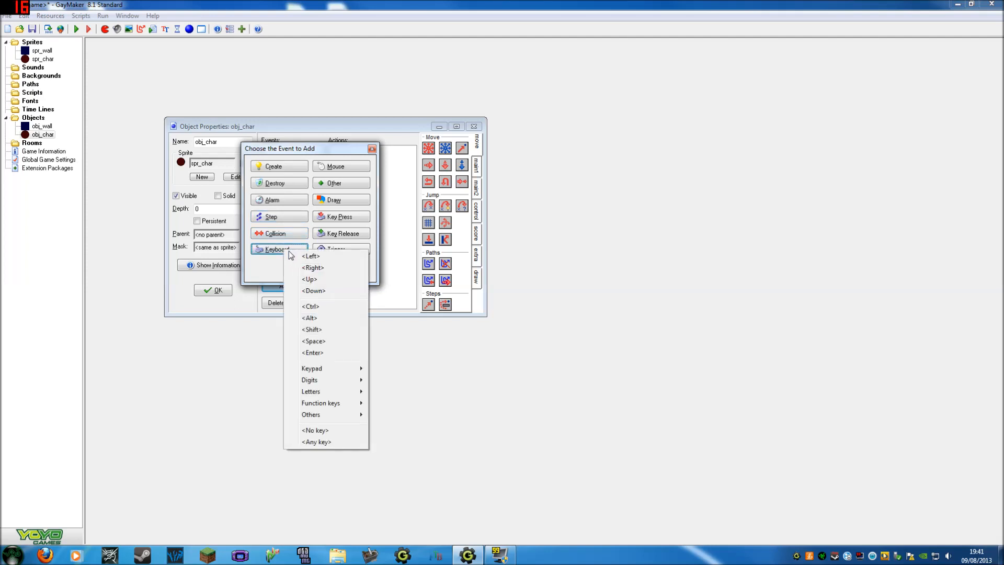
click(312, 255)
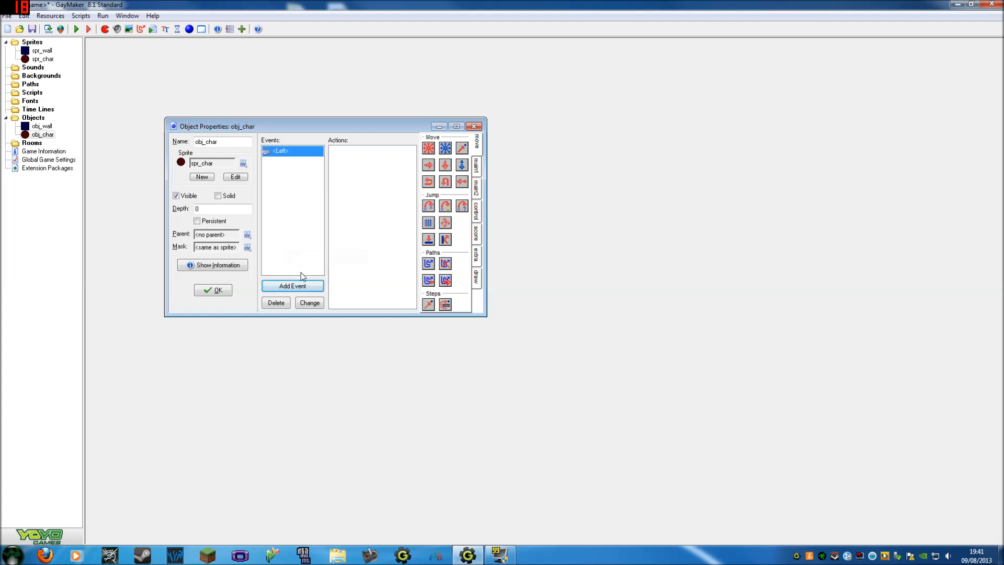
- Add the remaining arrow-key events, select Left, and browse the action palettes
click(291, 285)
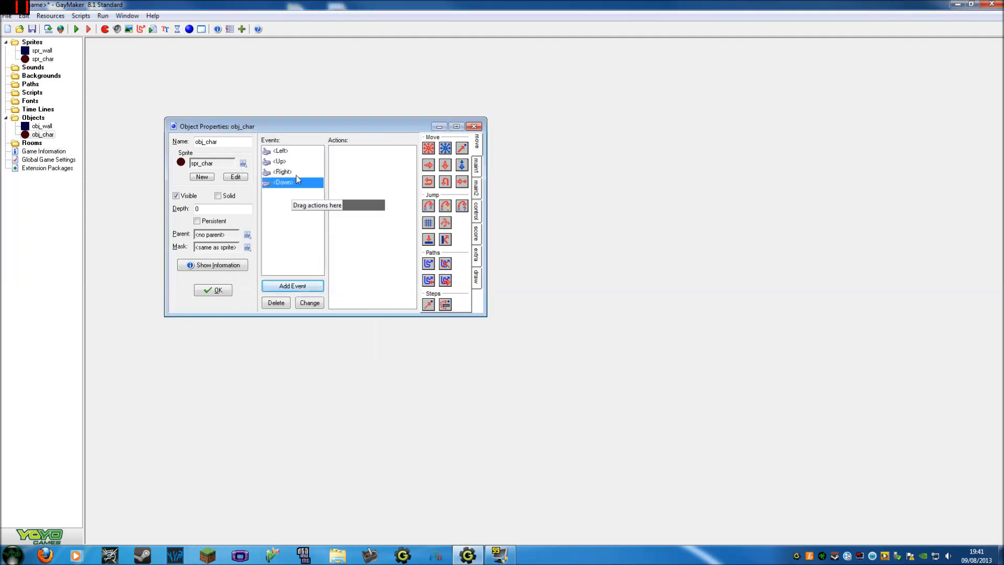
click(281, 172)
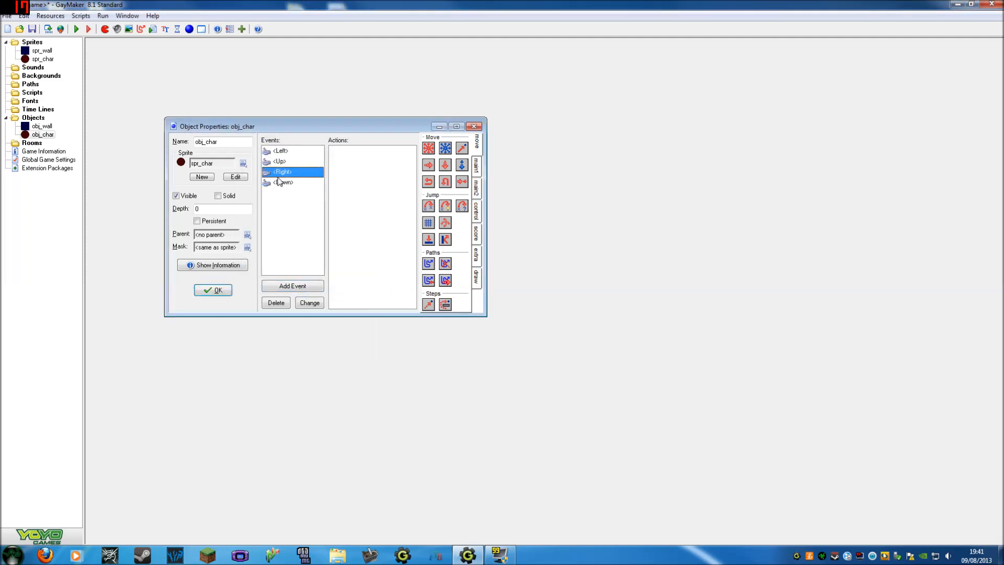
click(280, 151)
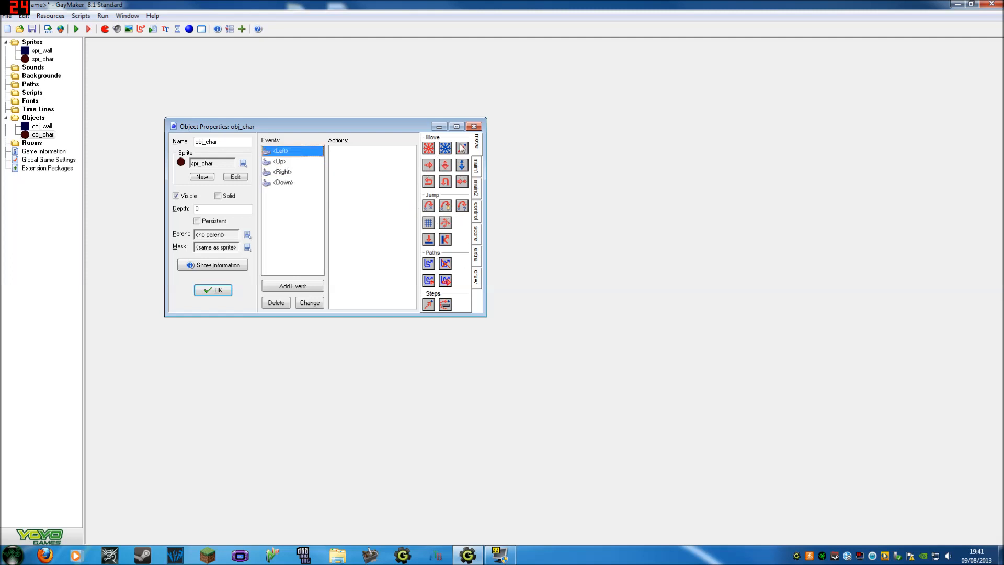
click(476, 218)
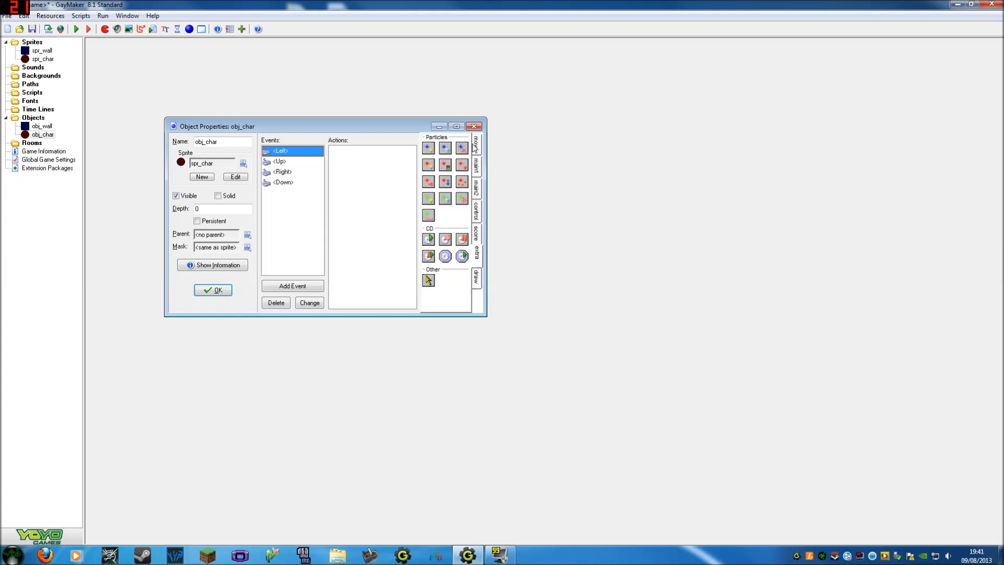
click(474, 206)
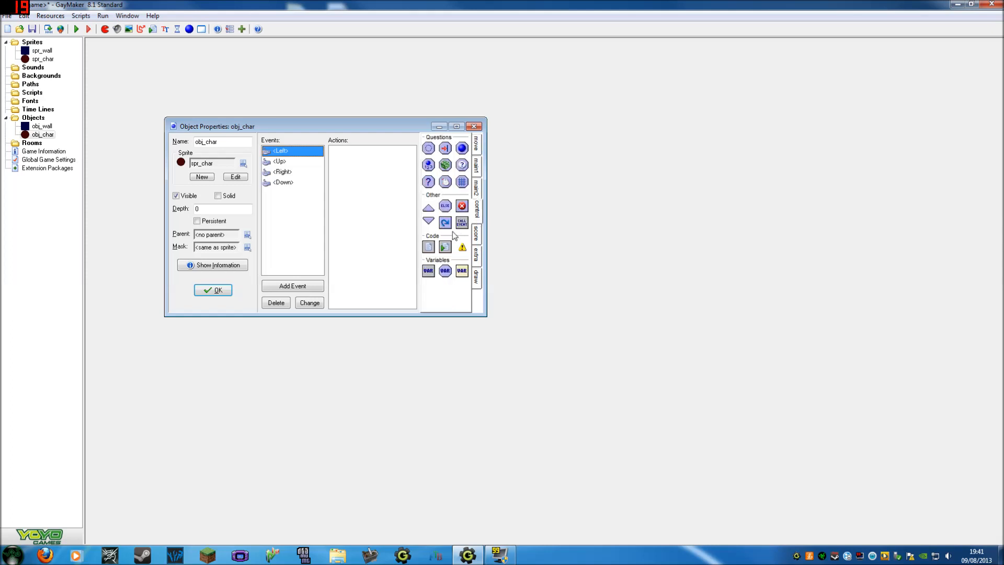
mouse_move(427, 246)
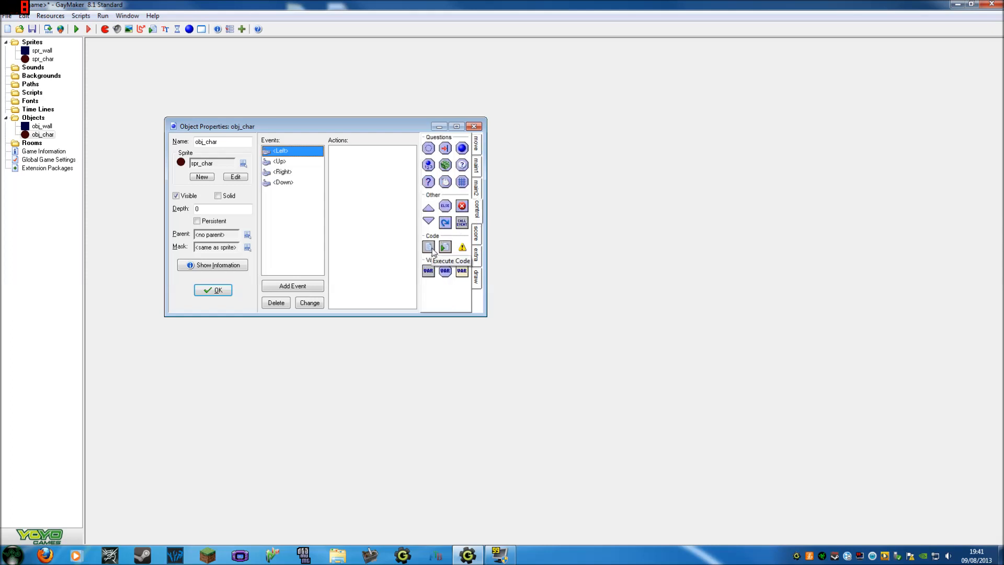
double_click(428, 247)
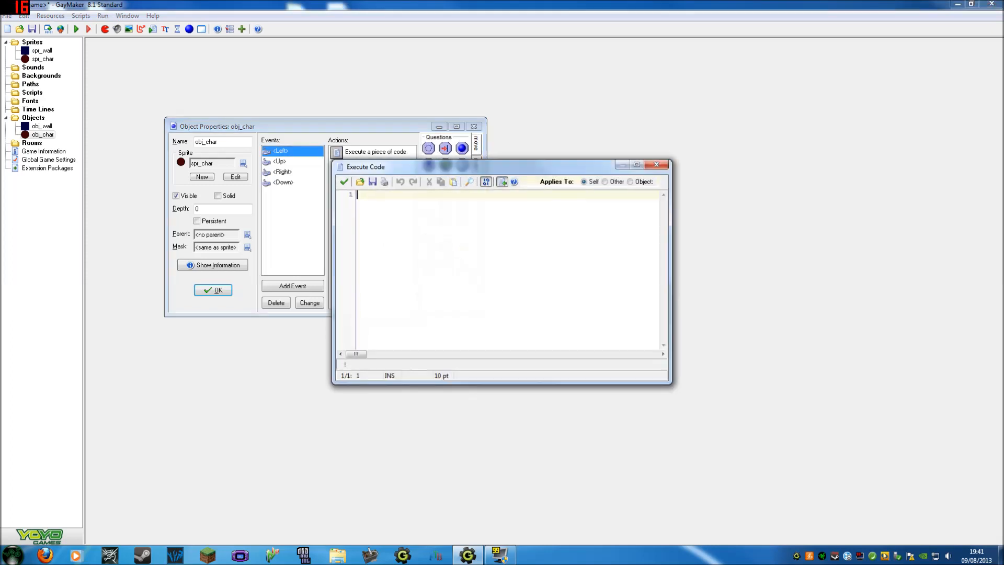
text(#)
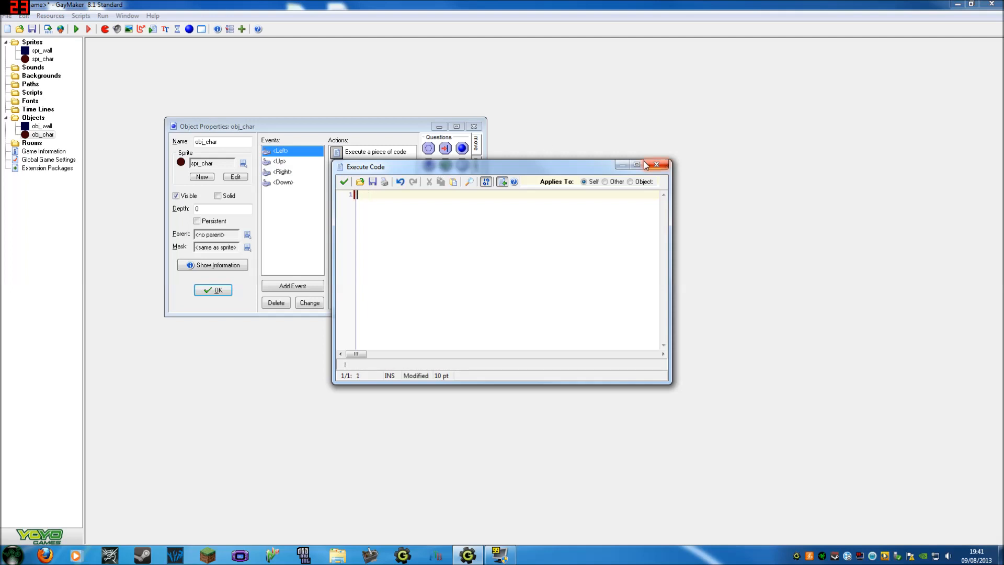
click(657, 164)
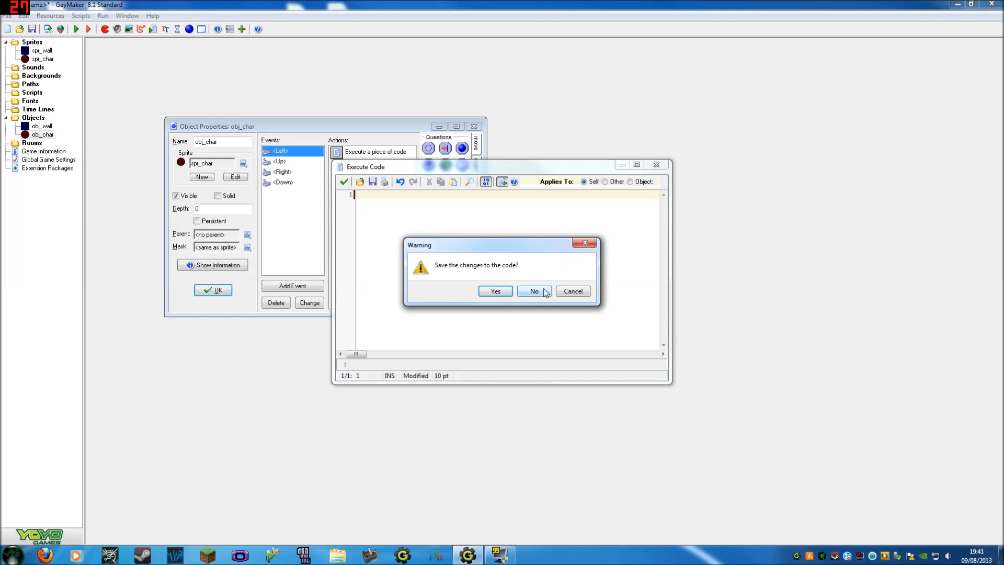
click(535, 291)
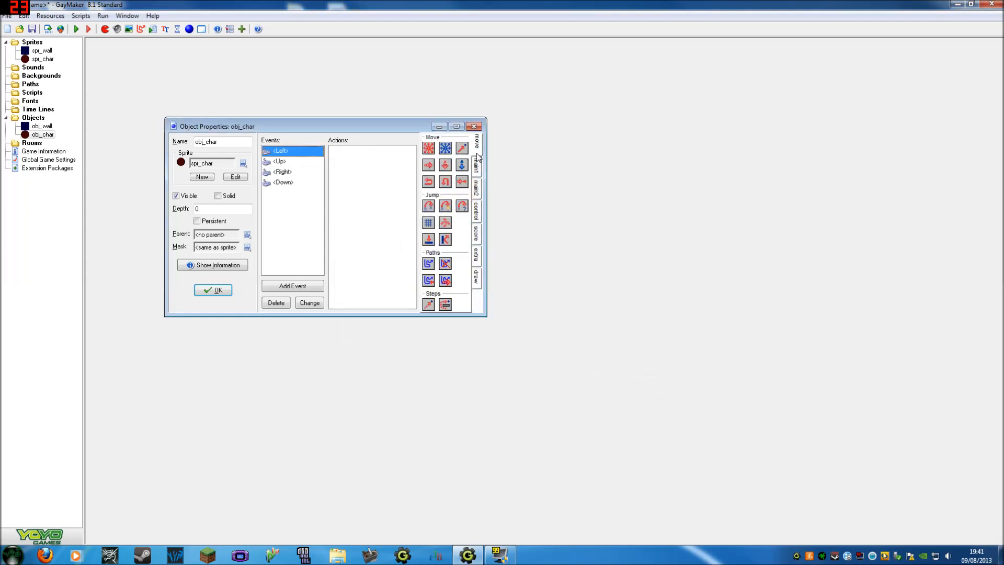
mouse_move(358, 189)
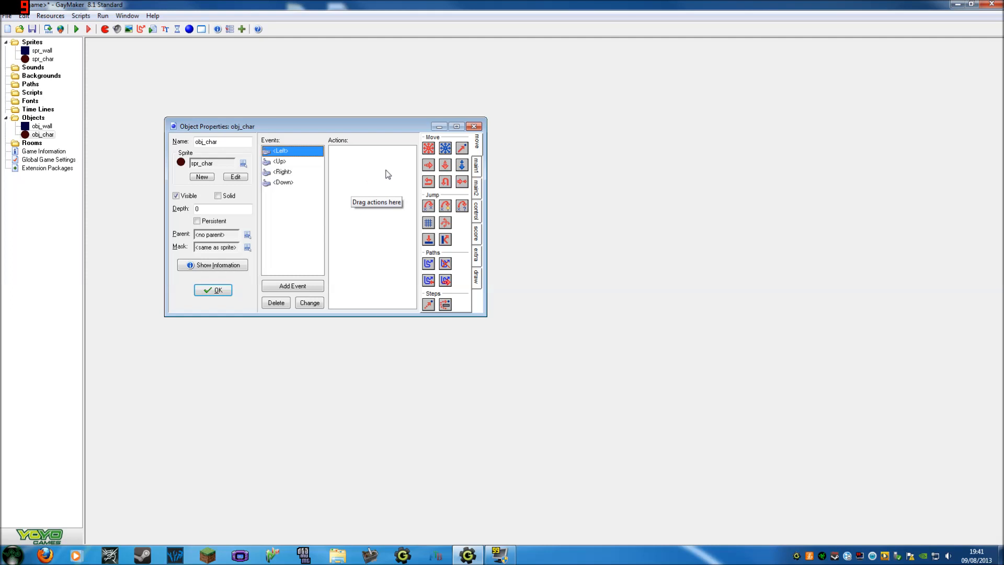
mouse_move(409, 162)
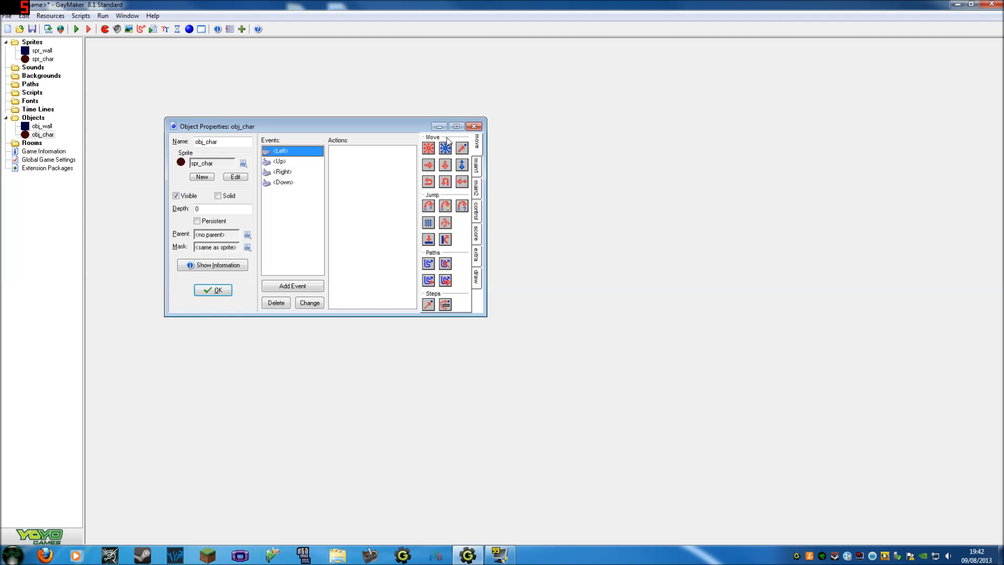
mouse_move(428, 147)
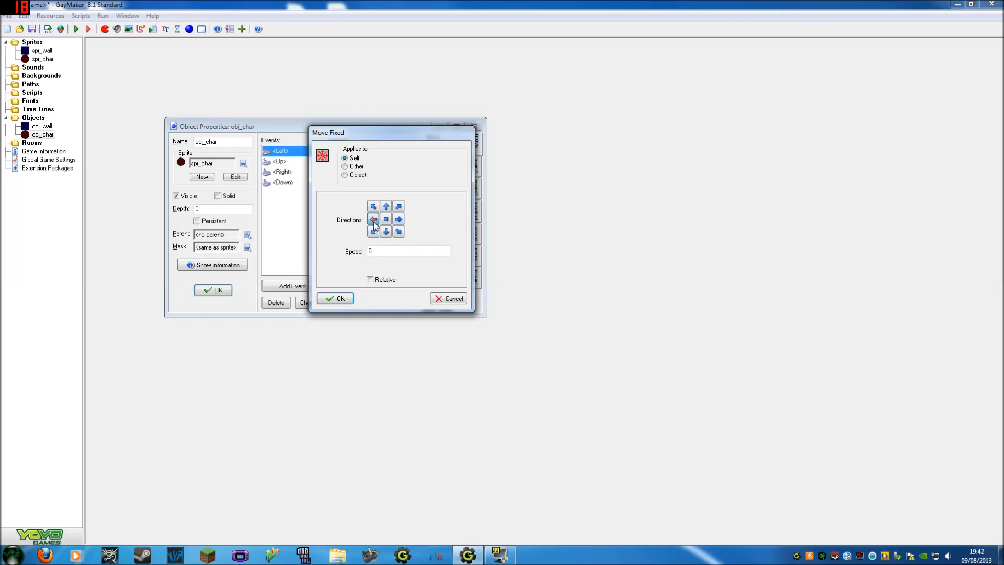
- Set the Move Fixed action's direction to left and confirm it
click(408, 249)
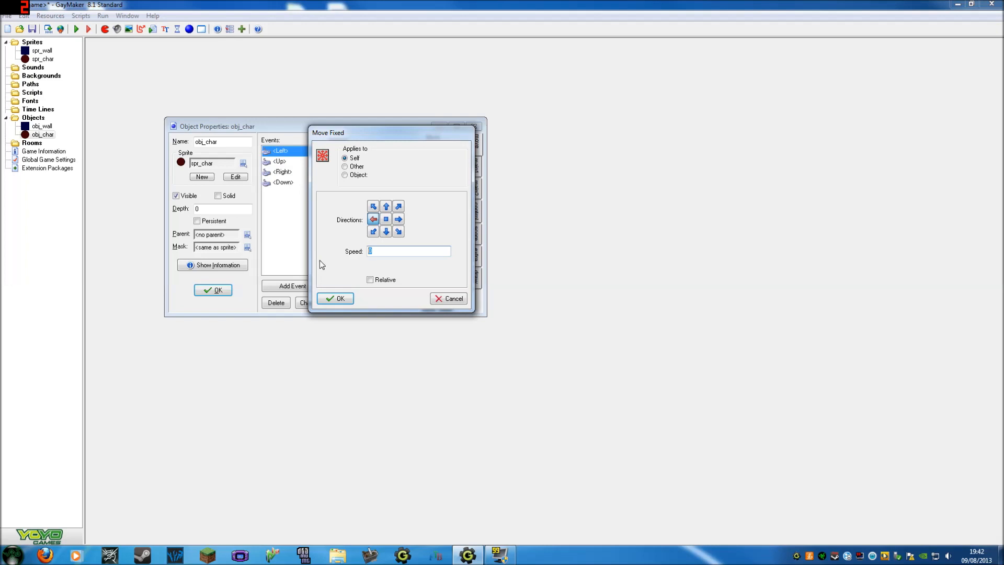
click(334, 298)
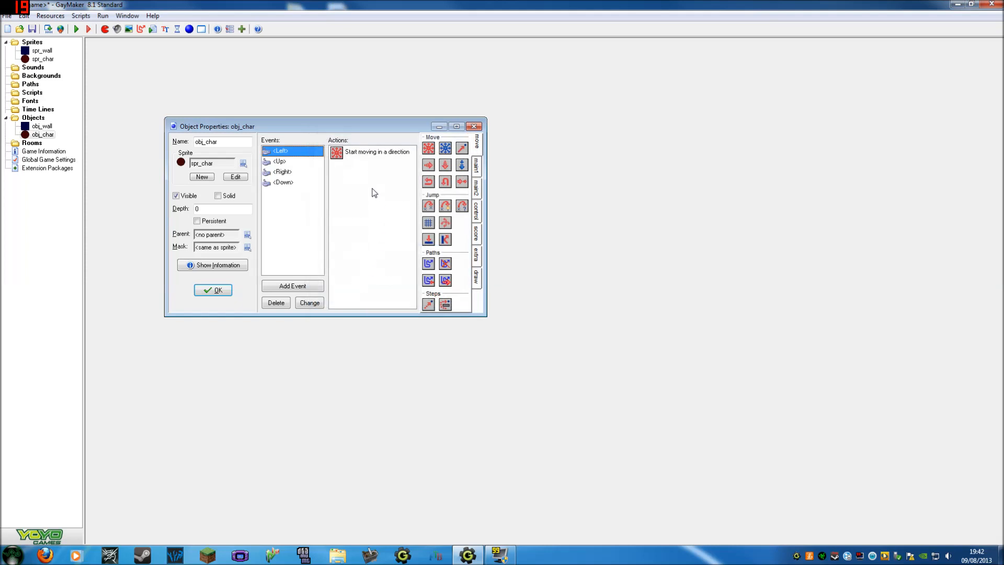
- Copy the movement action and set the Up event's Move Fixed to go straight up
click(377, 152)
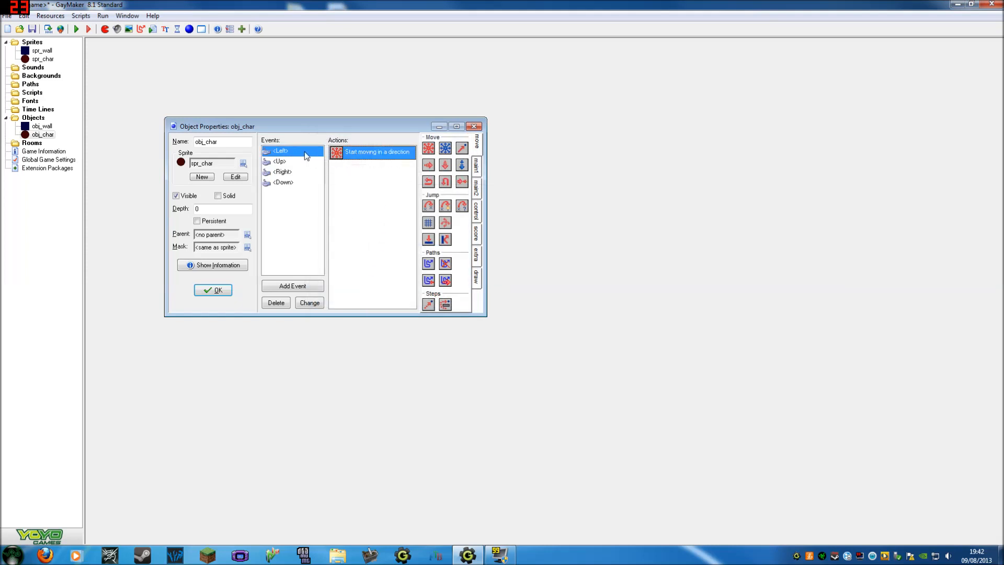
mouse_move(374, 152)
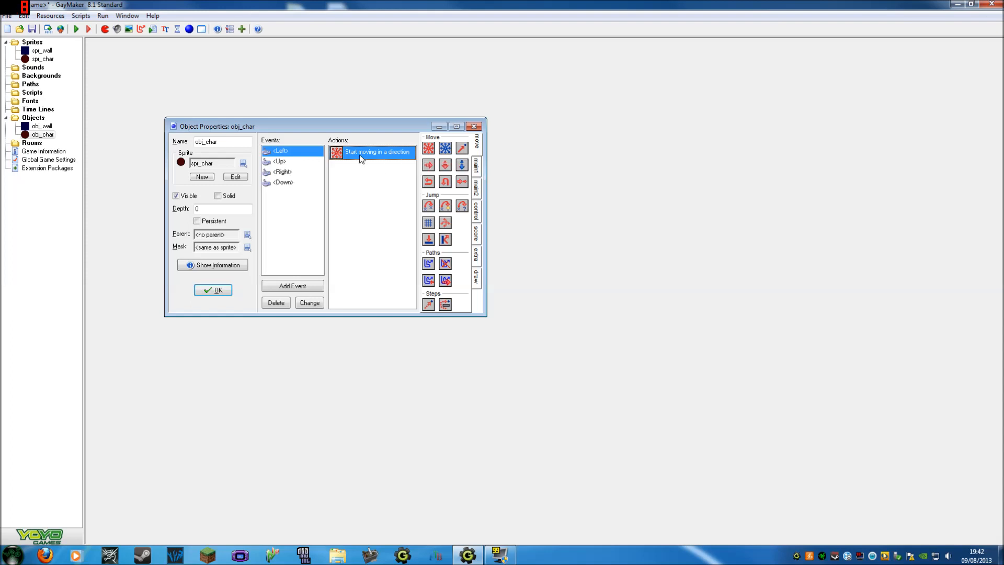
right_click(377, 152)
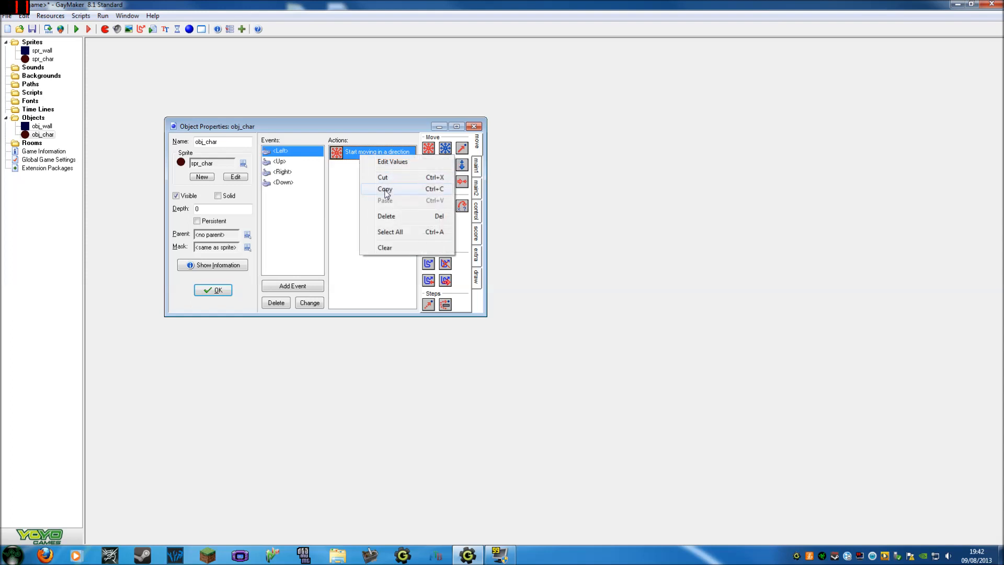
click(280, 161)
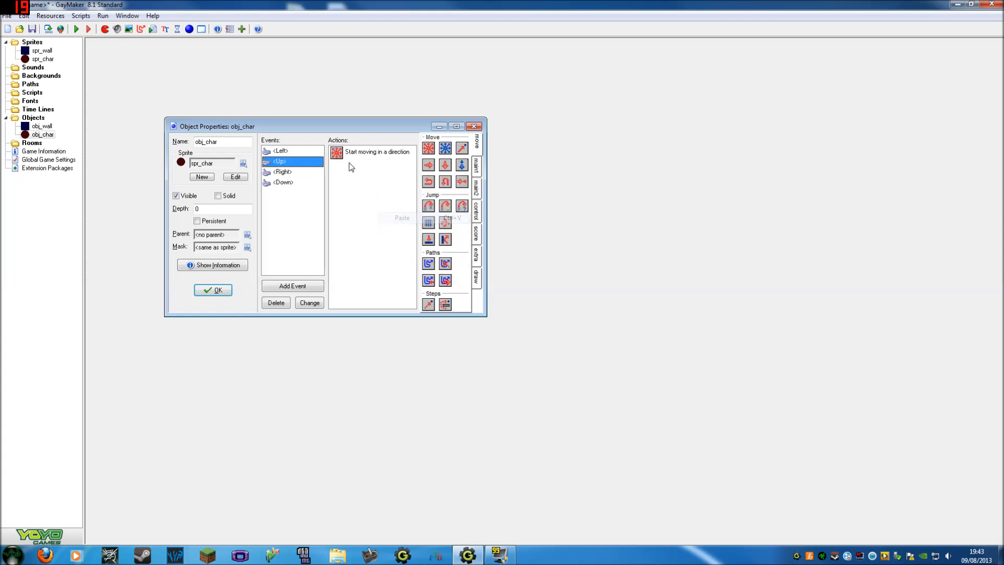
double_click(376, 152)
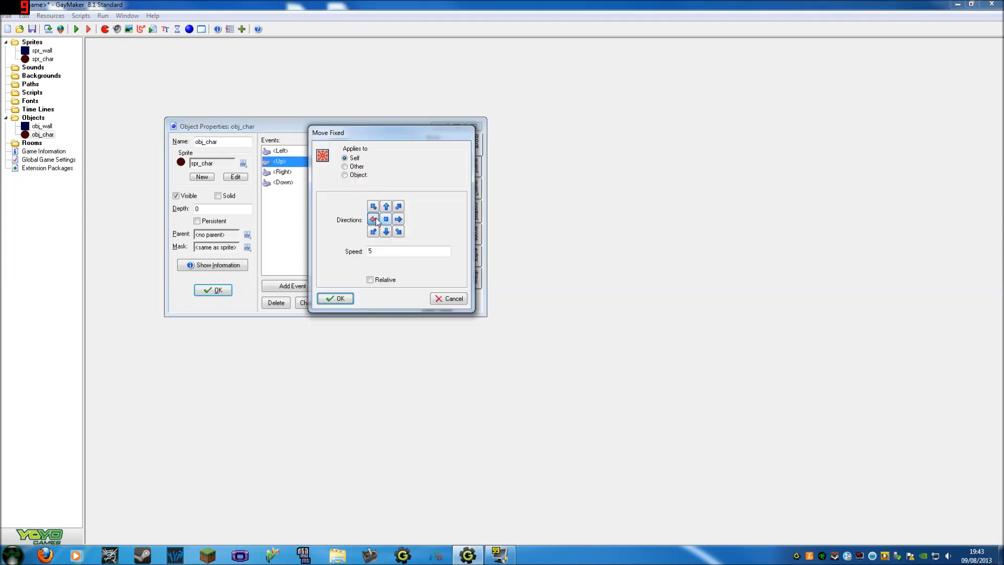
click(386, 206)
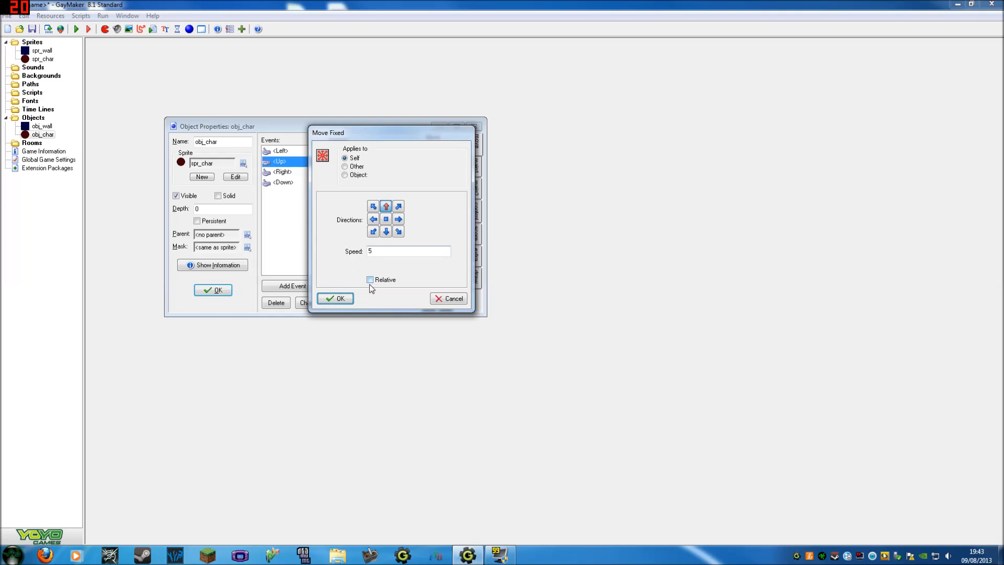
click(334, 298)
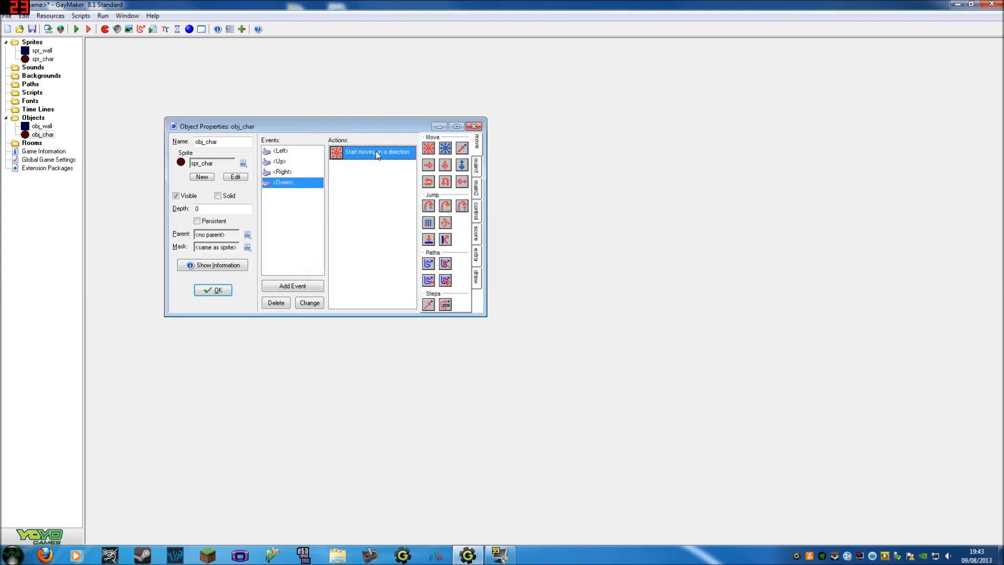
- Set the Down event's Move Fixed action to go straight down and confirm
double_click(378, 151)
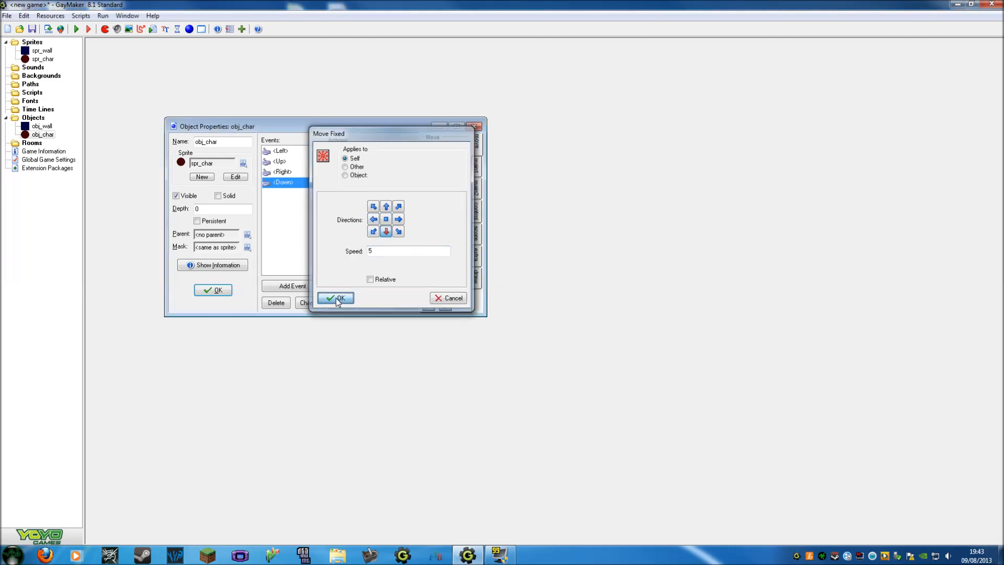
click(336, 298)
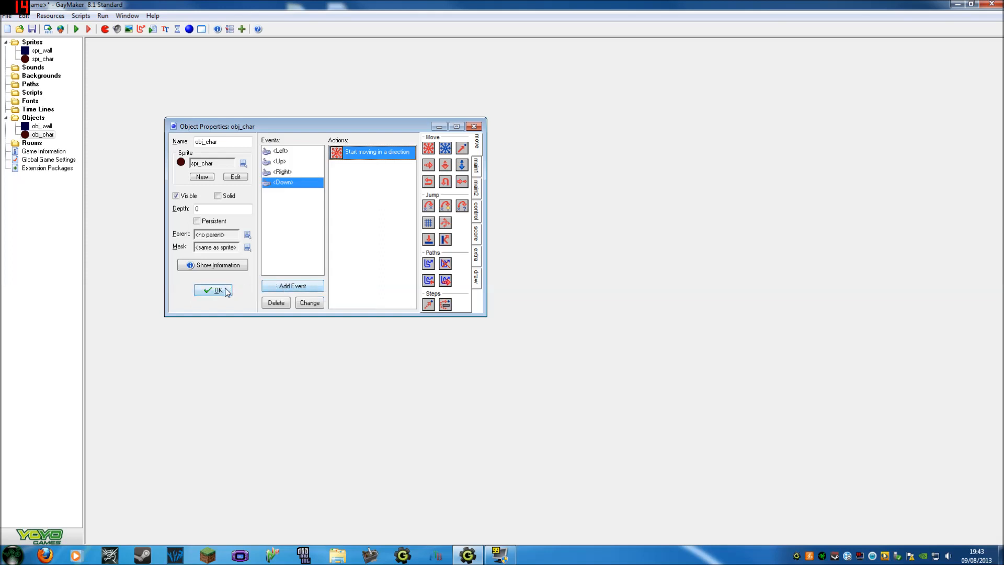
- Save obj_char's properties, create room0 and maximize its editor
click(214, 289)
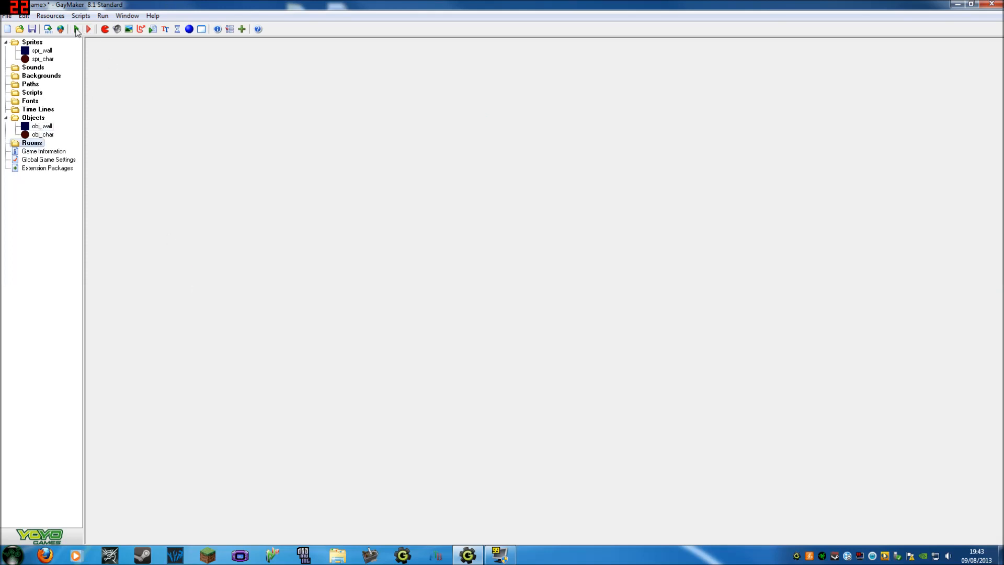
mouse_move(209, 33)
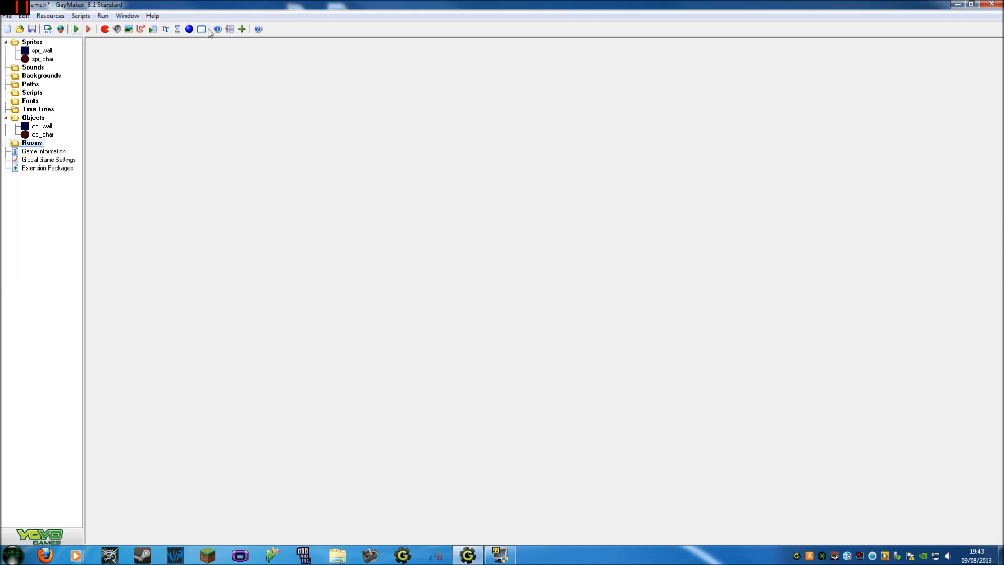
mouse_move(202, 29)
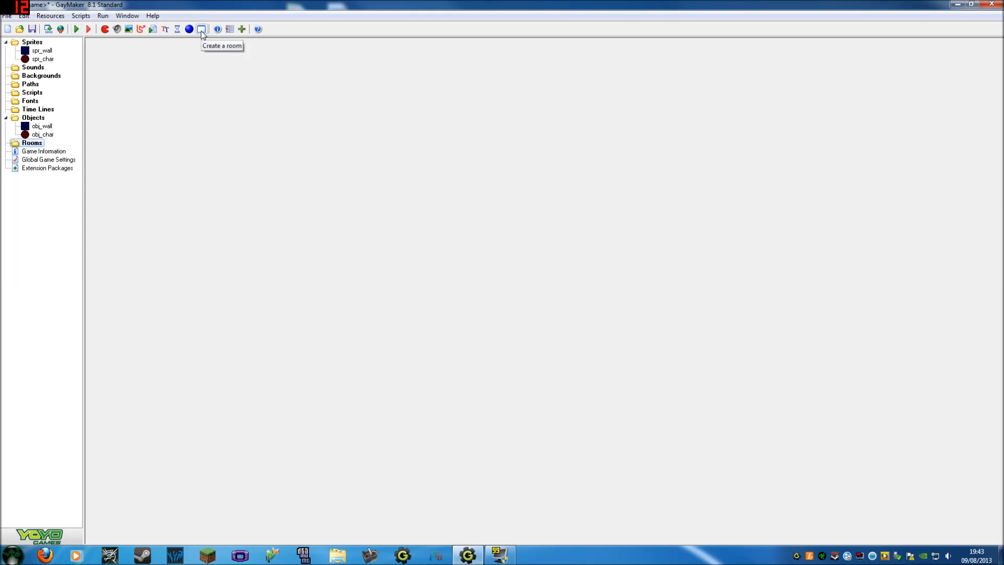
click(201, 29)
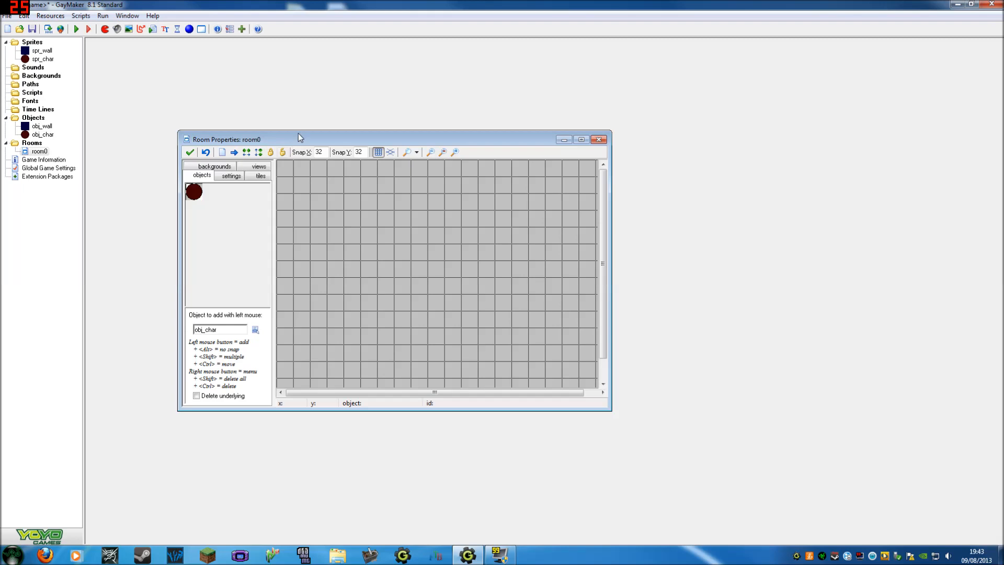
click(580, 139)
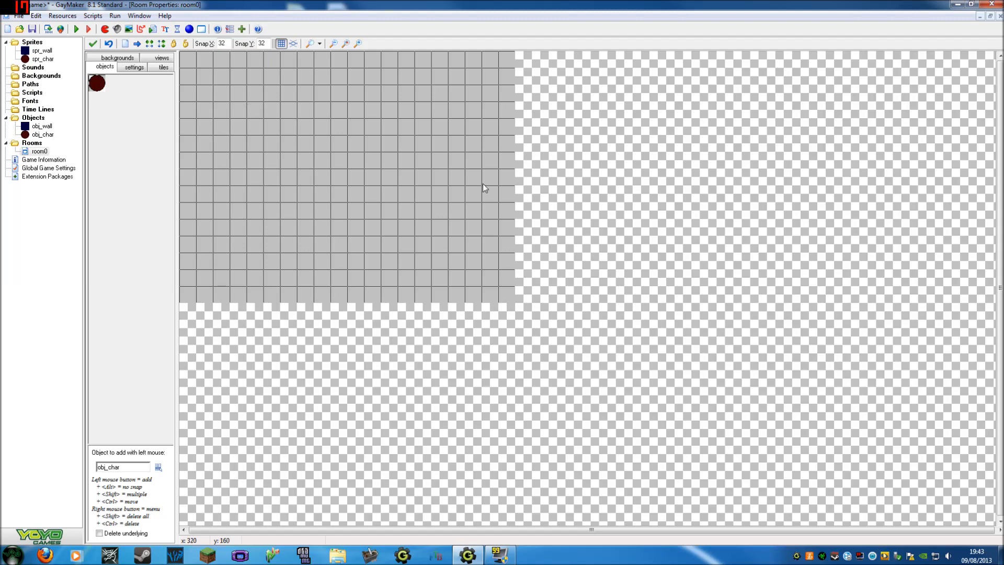
mouse_move(487, 206)
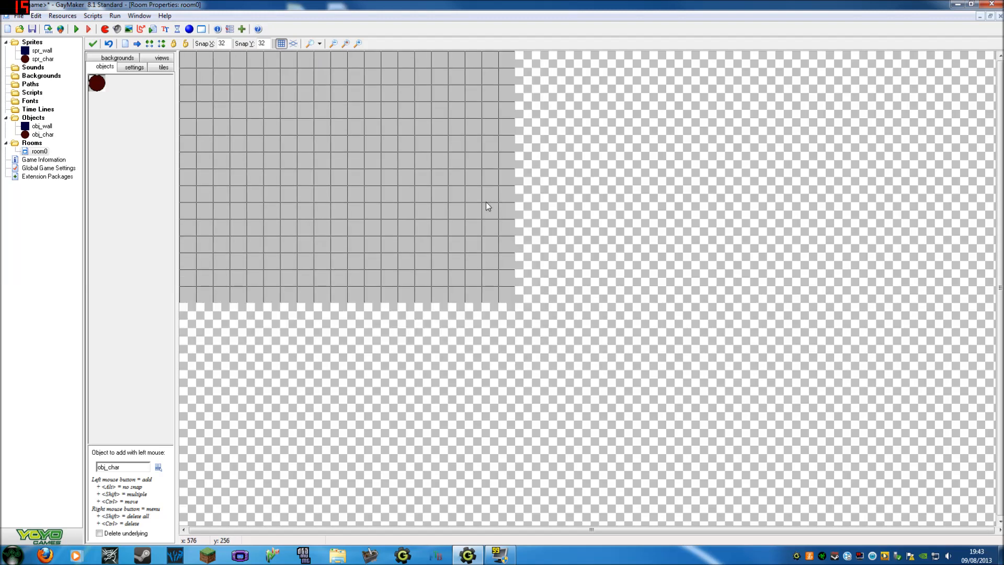
mouse_move(322, 142)
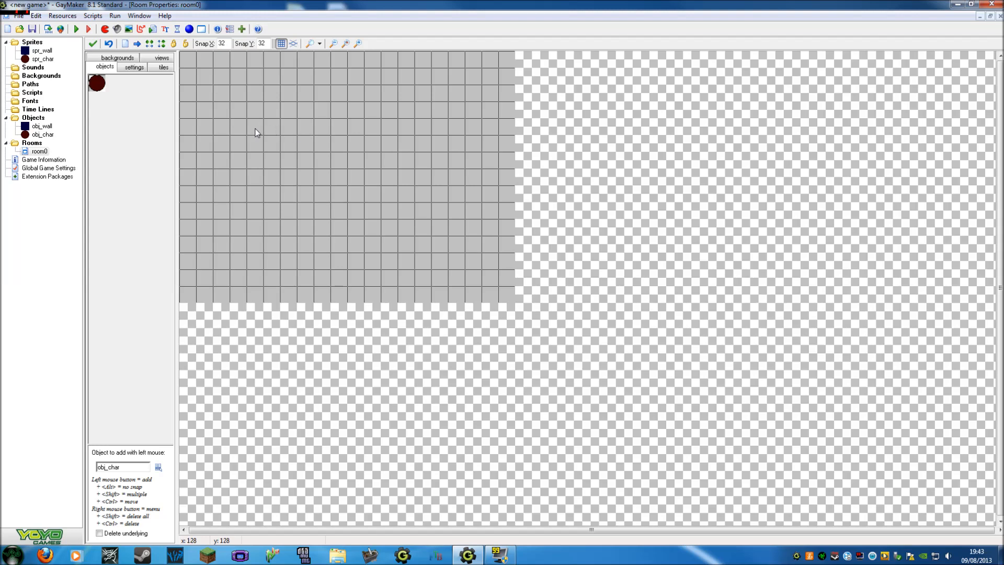
- Select obj_wall and place trial wall blocks near the room's top-left
click(126, 85)
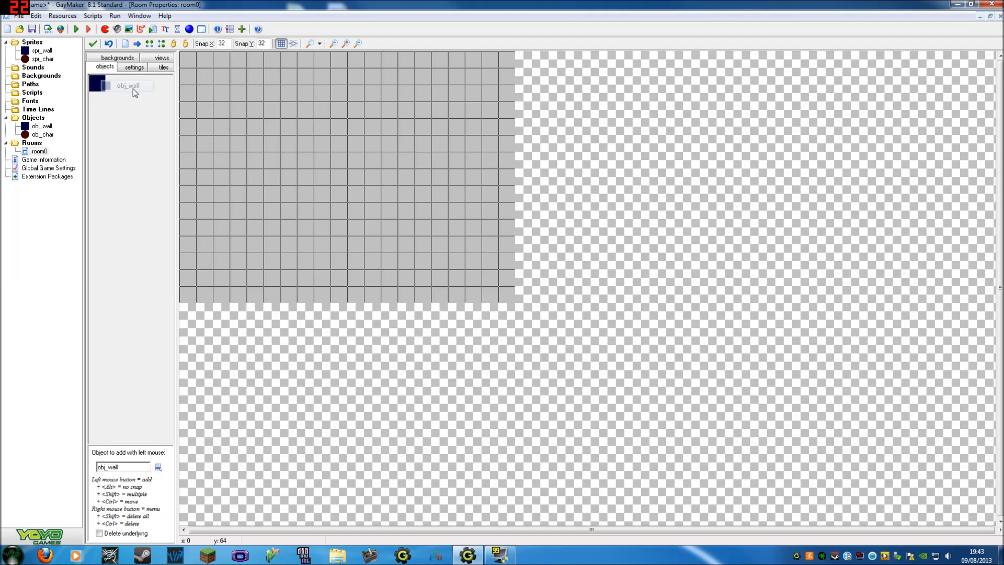
click(304, 110)
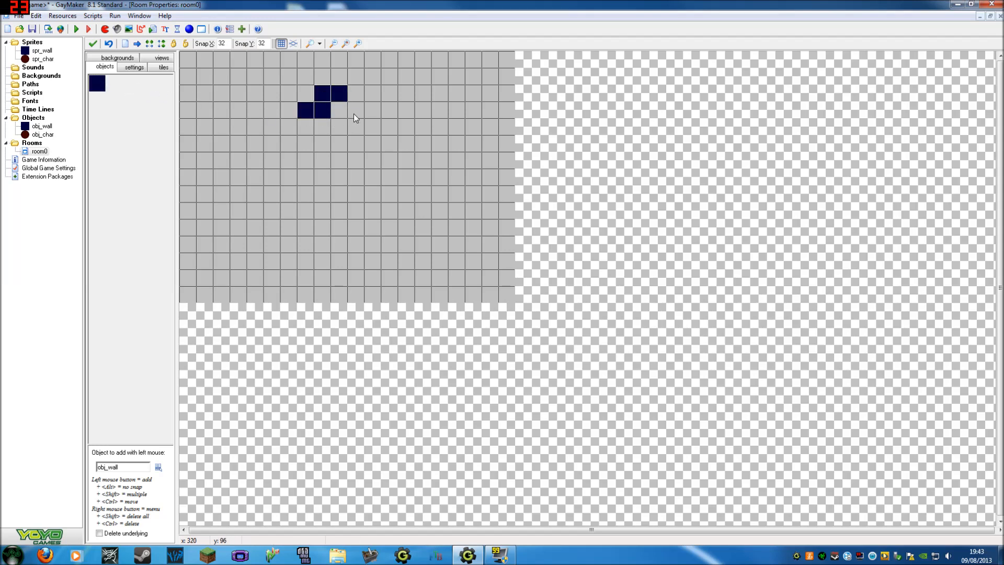
click(359, 93)
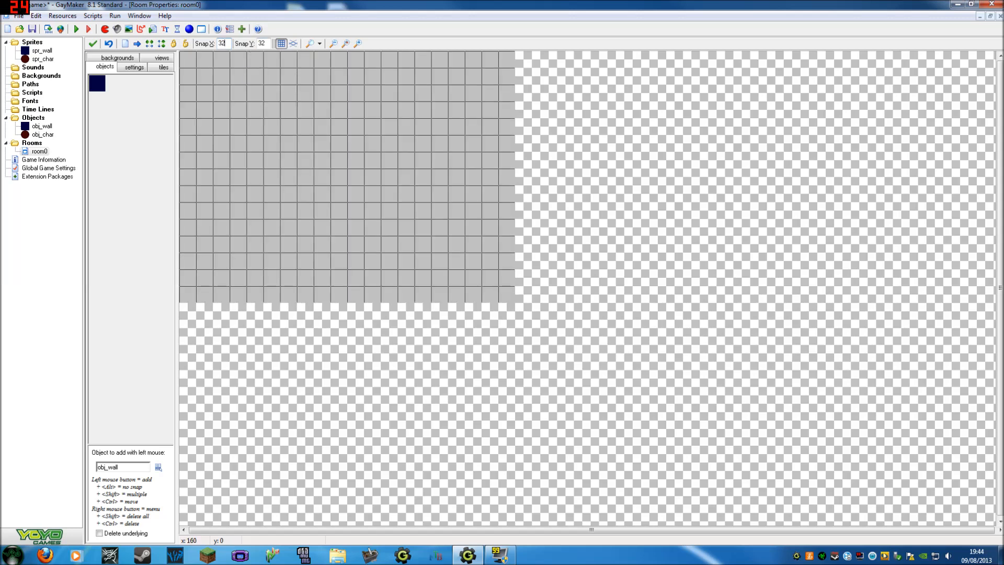
- Toggle the room grid, glance at the views settings, then select obj_char to place
click(280, 44)
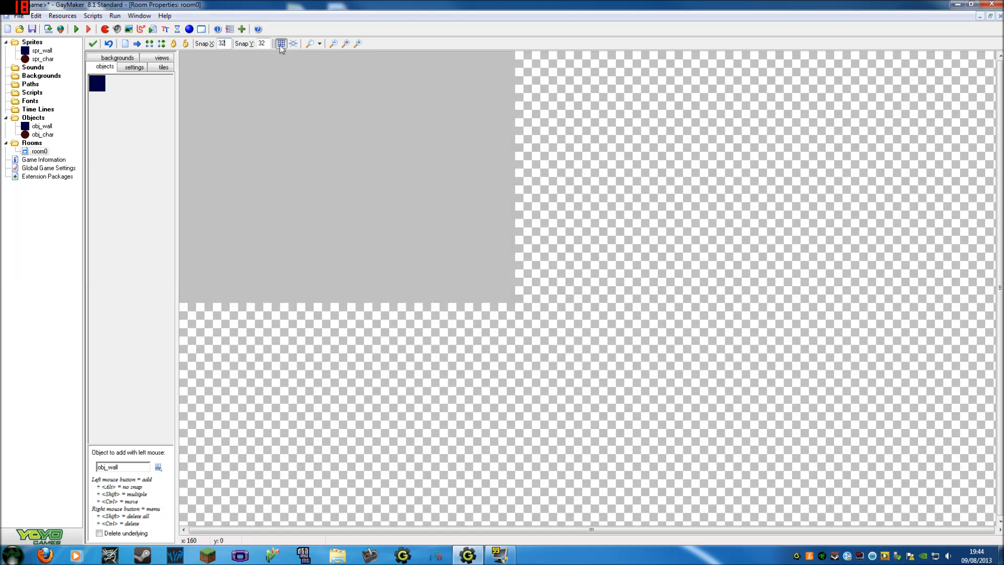
click(280, 44)
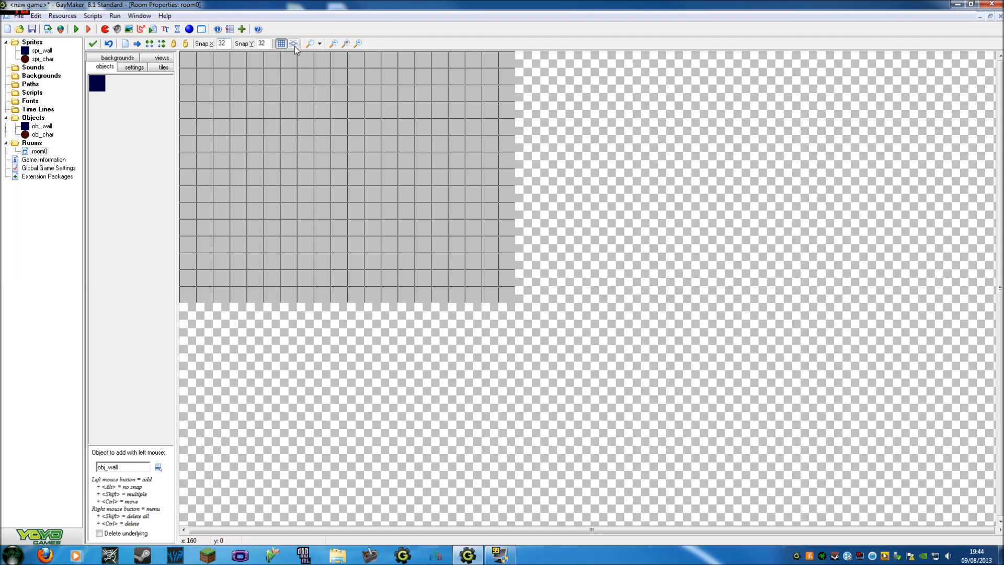
click(281, 43)
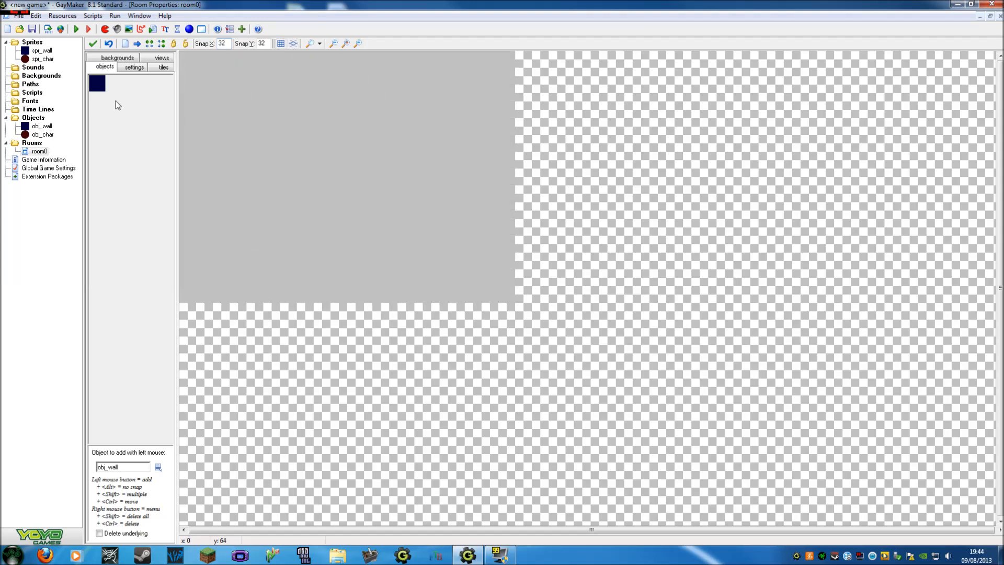
click(280, 44)
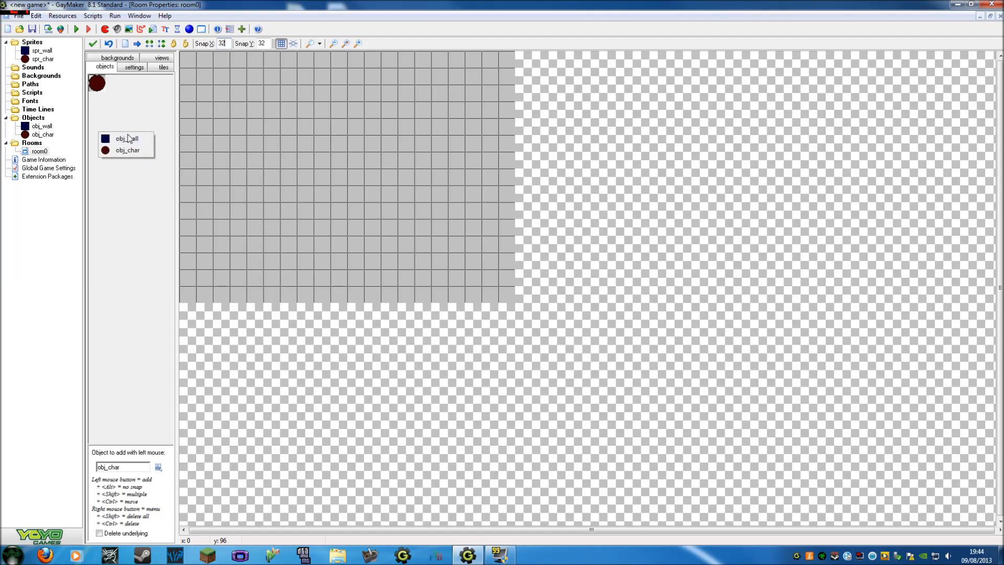
click(162, 58)
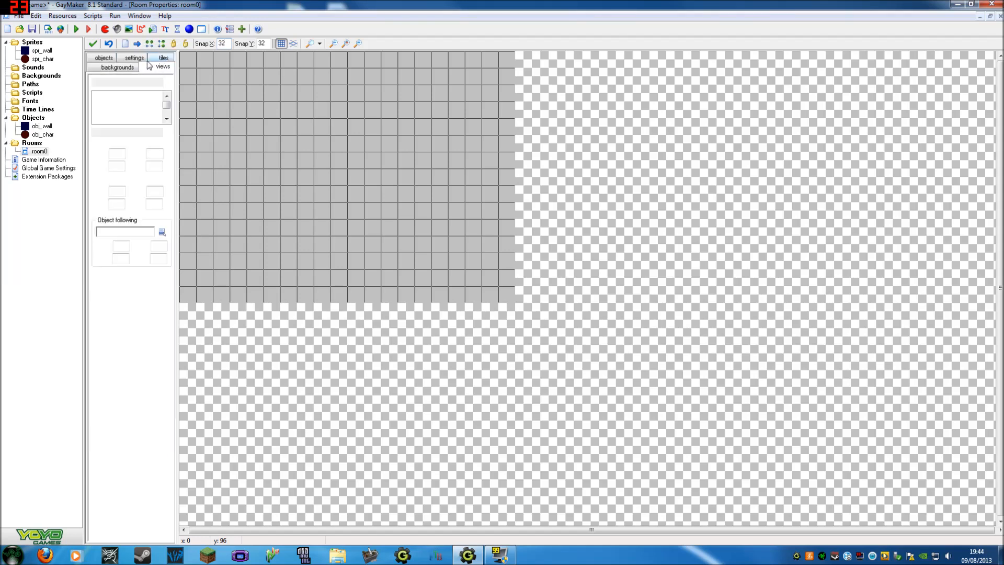
click(104, 67)
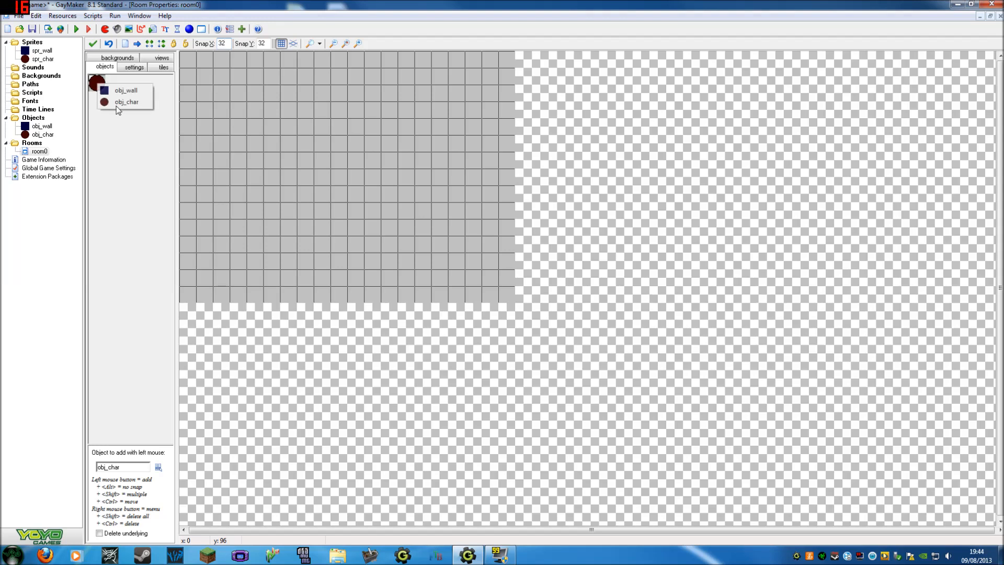
click(338, 160)
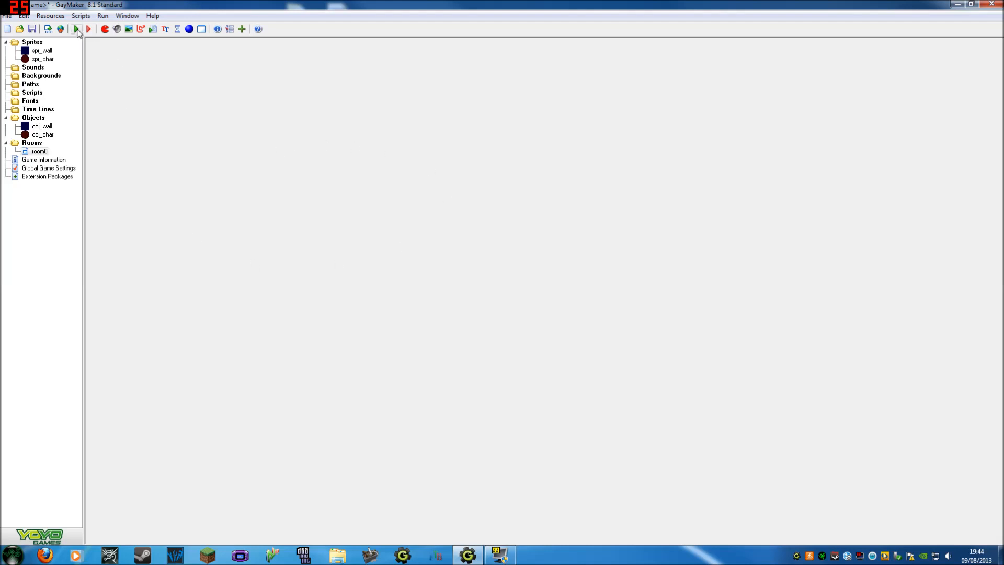
- Run the game to test the character in room0
click(88, 30)
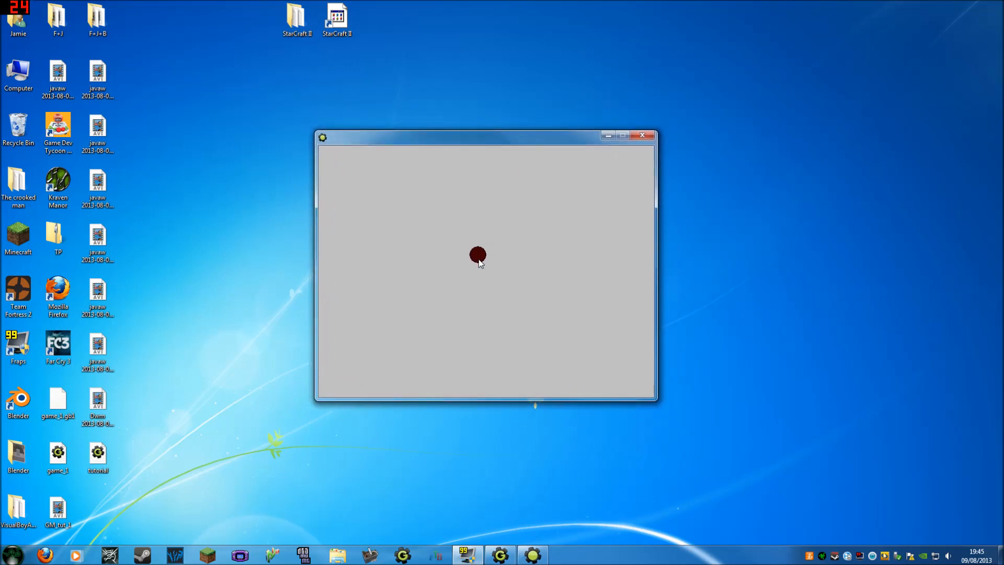
mouse_move(775, 307)
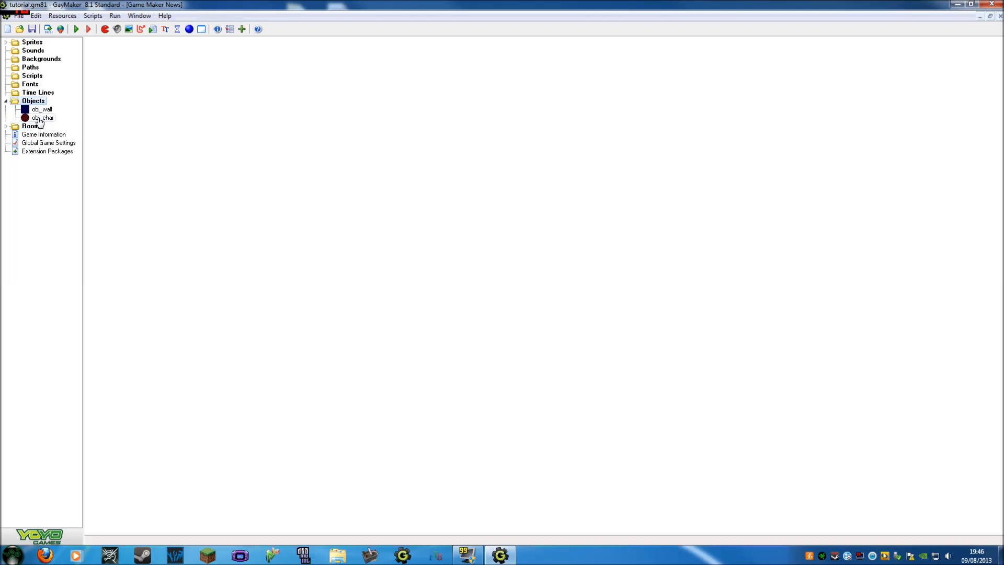
- Add a collision event with obj_wall to obj_char
double_click(41, 118)
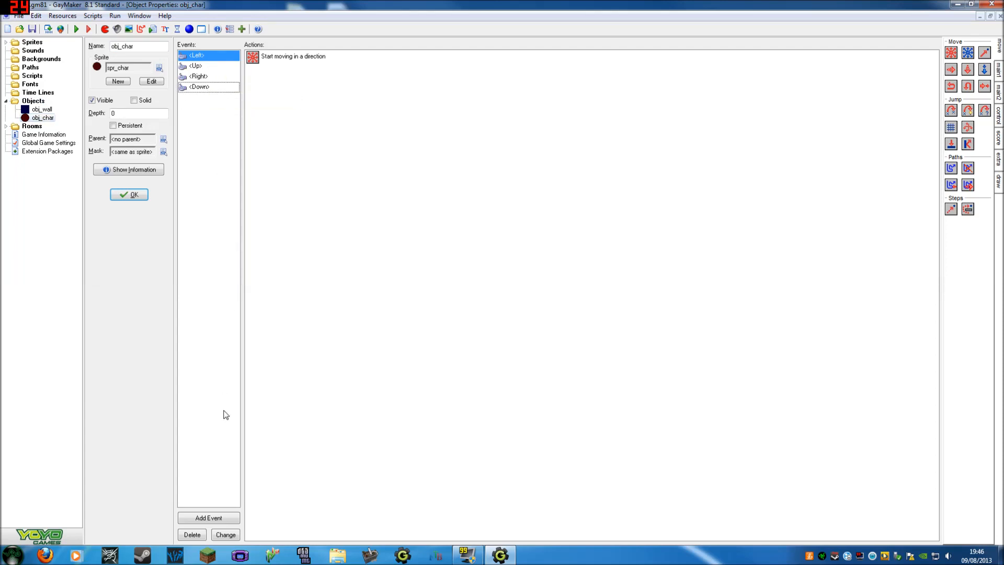
click(208, 518)
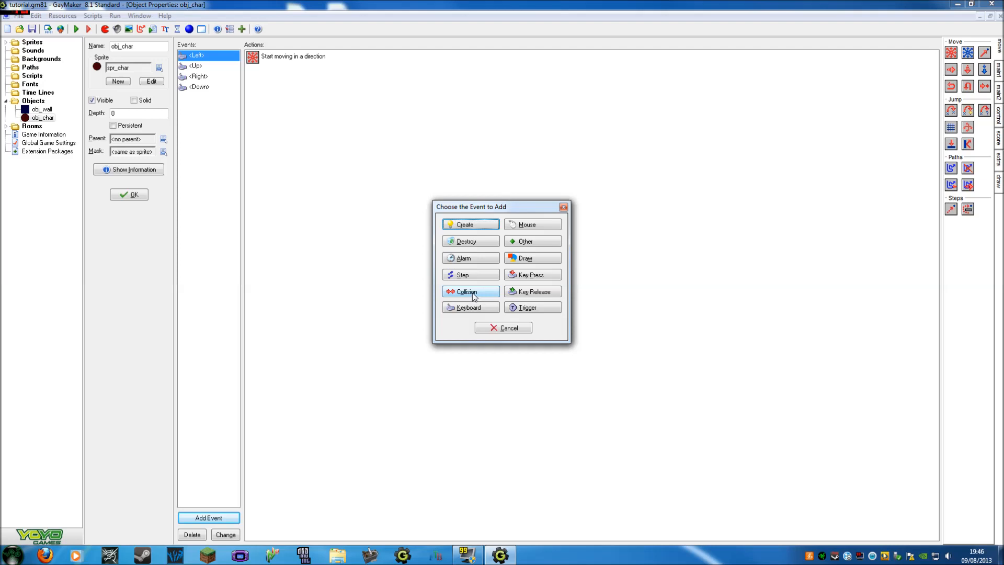
click(470, 292)
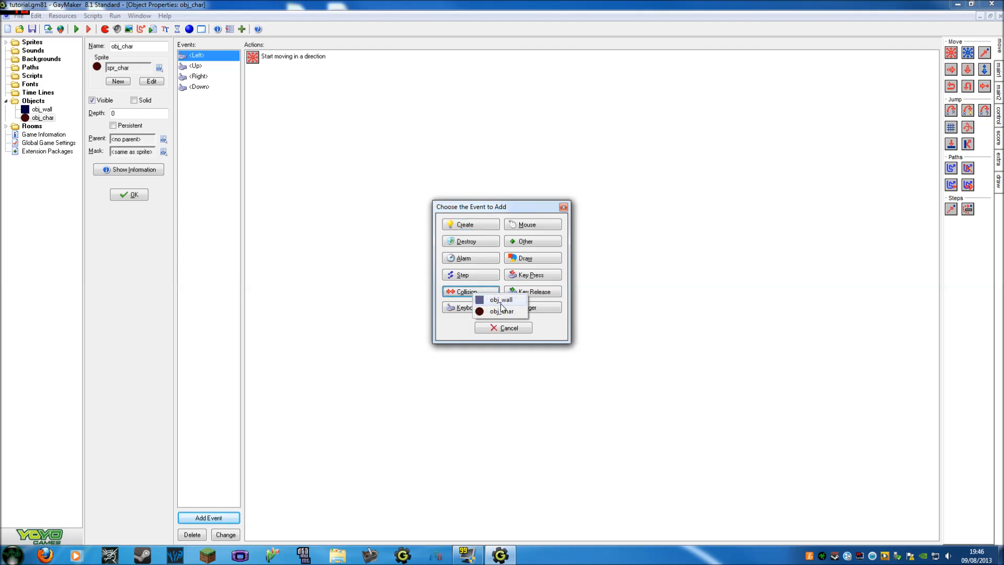
mouse_move(502, 300)
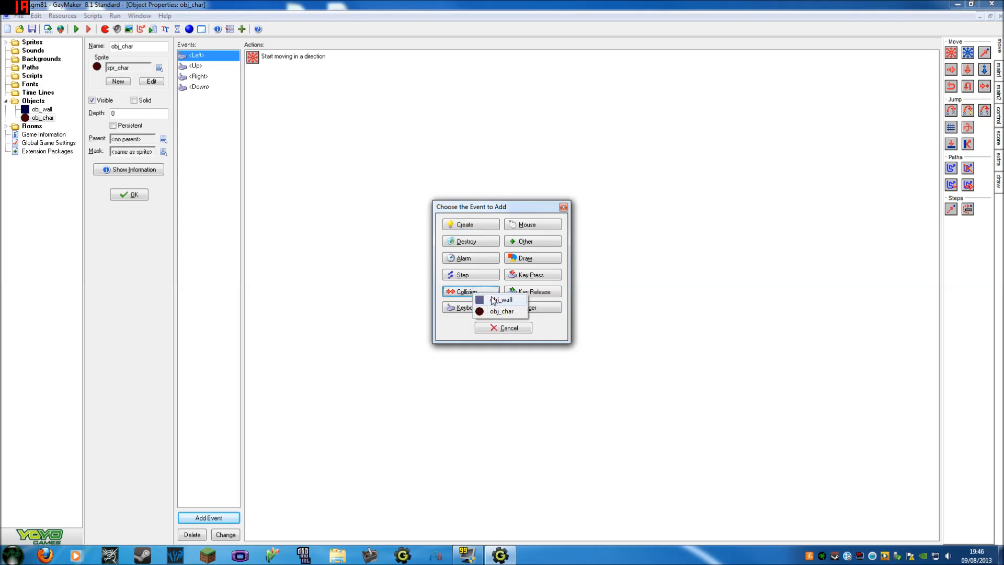
click(502, 300)
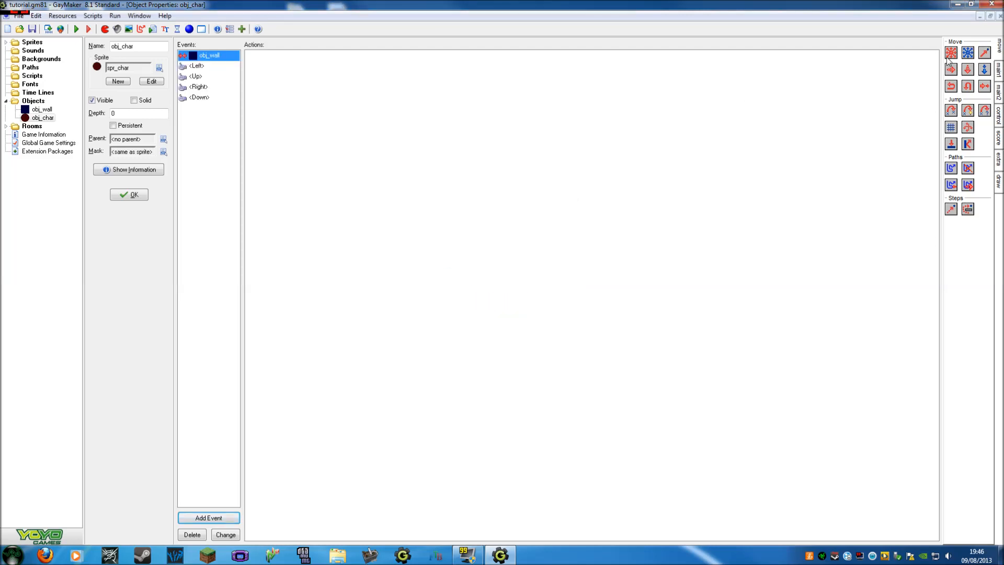
- Give that collision event a Move Fixed action with the centre stop direction and speed 0
click(951, 52)
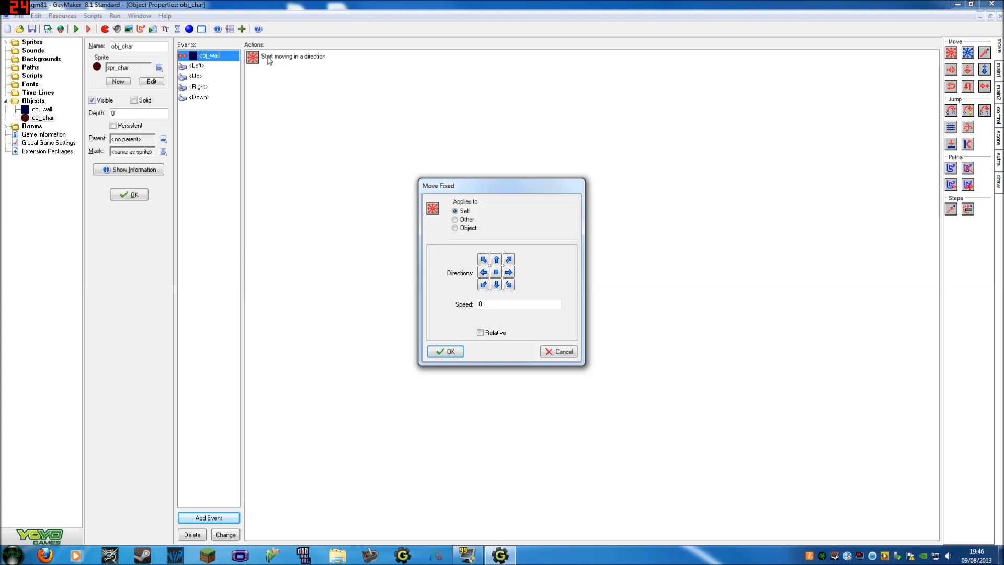
click(496, 272)
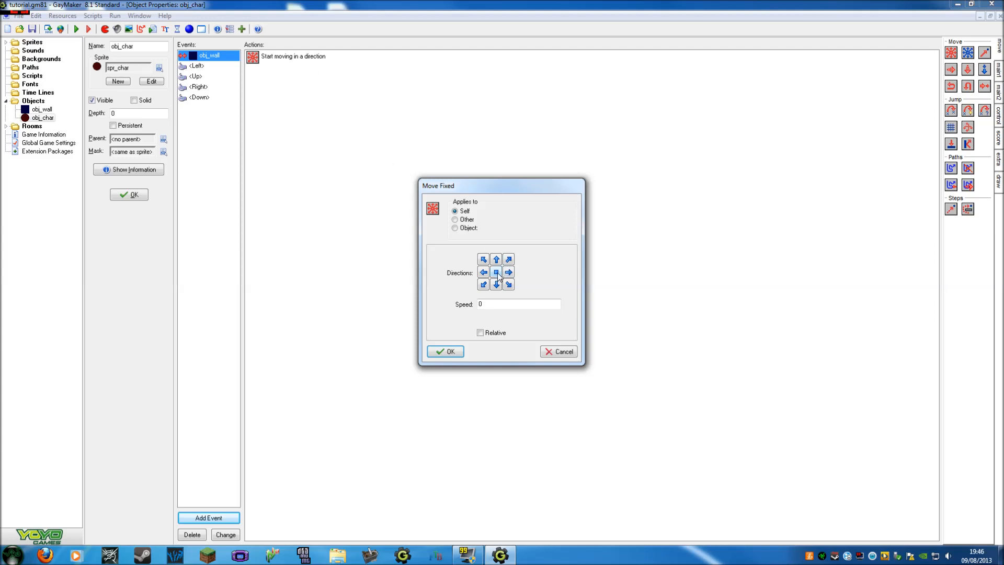
click(495, 272)
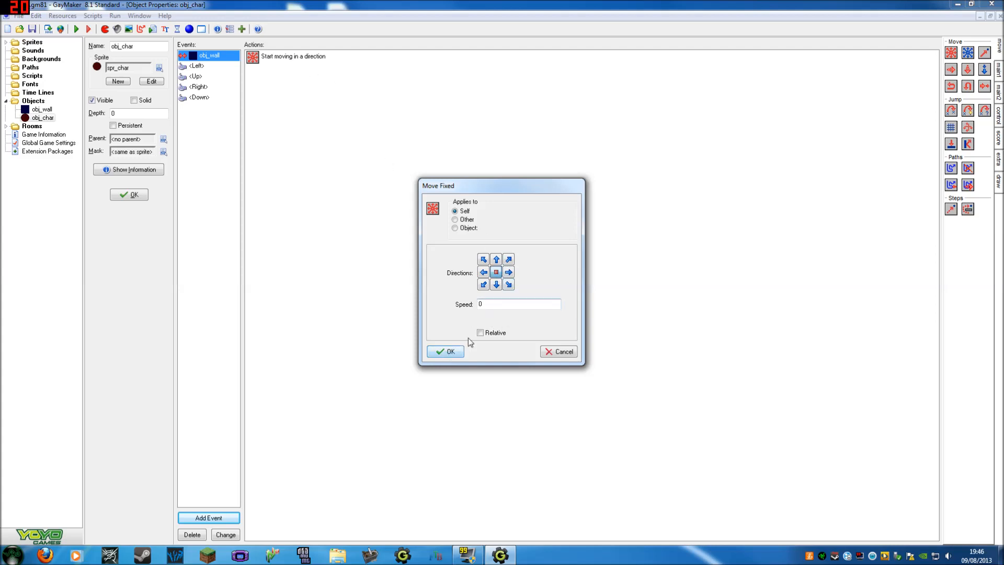
click(445, 351)
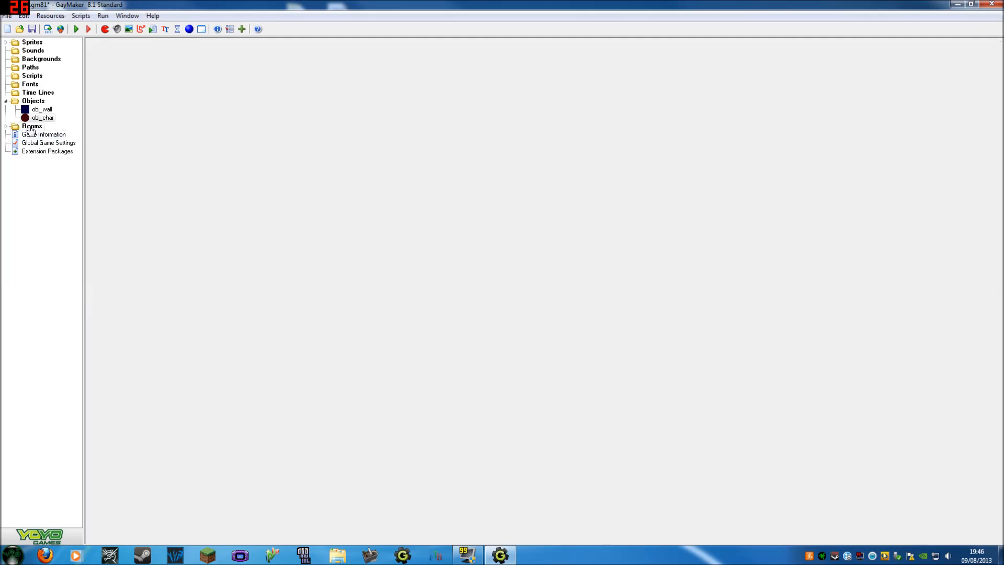
- Place obj_wall blocks along room0's top-left corner, left edge and bottom edge
double_click(32, 126)
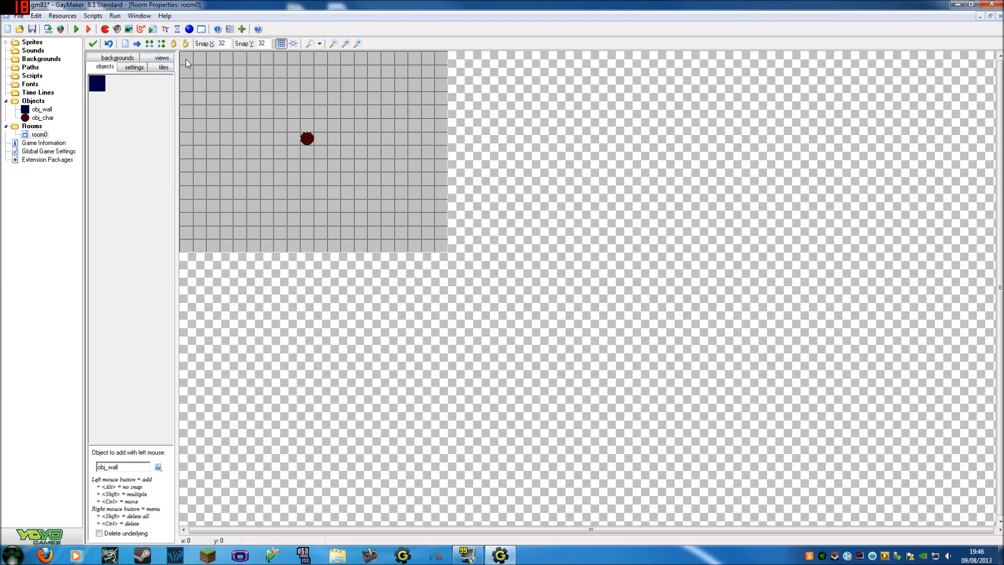
click(186, 67)
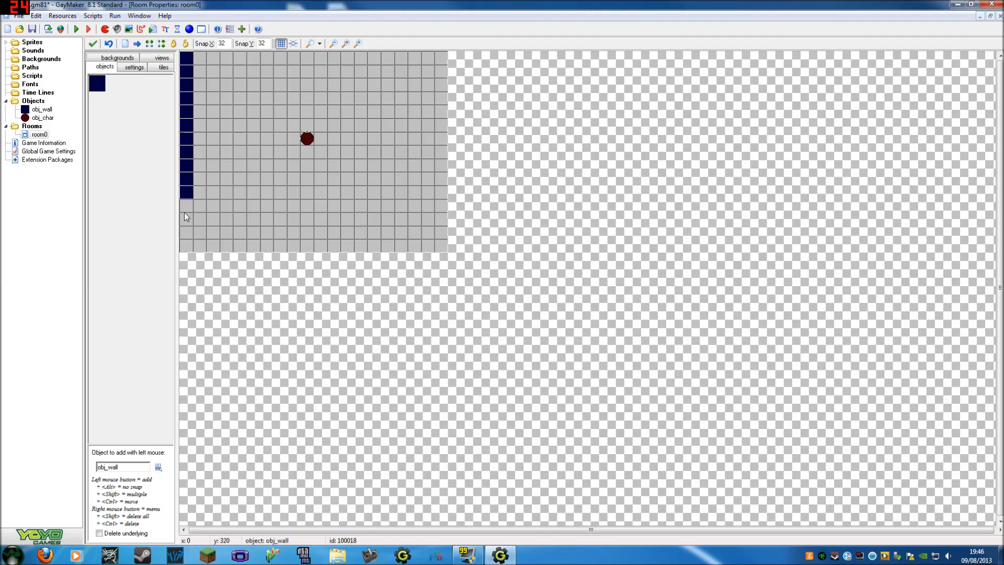
drag(189, 247, 323, 247)
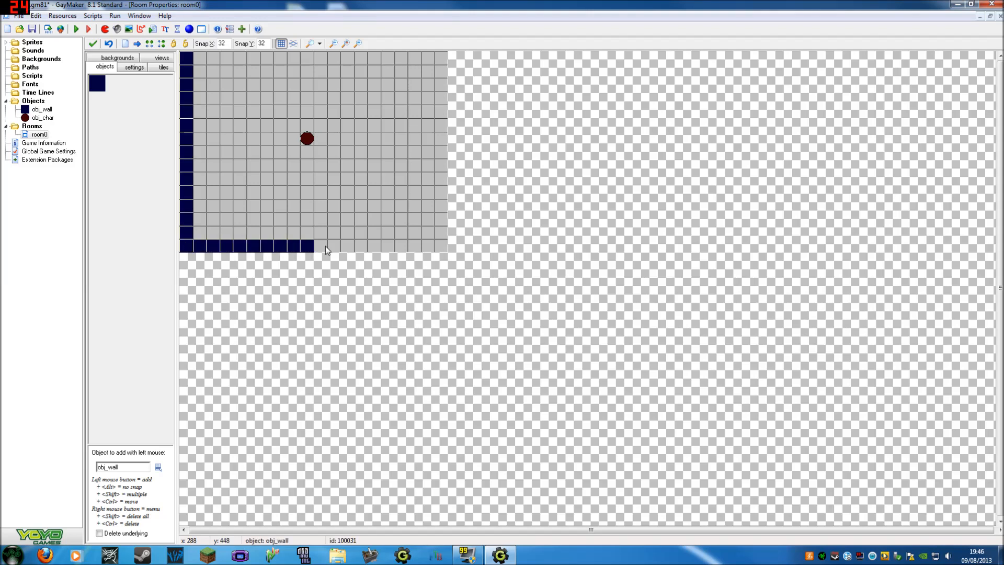
drag(325, 250, 441, 195)
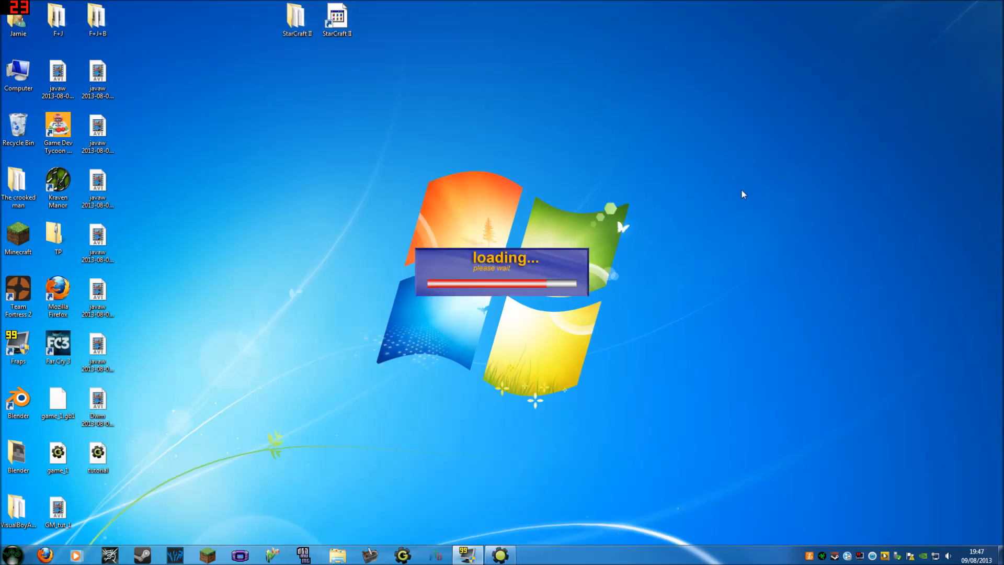
mouse_move(749, 207)
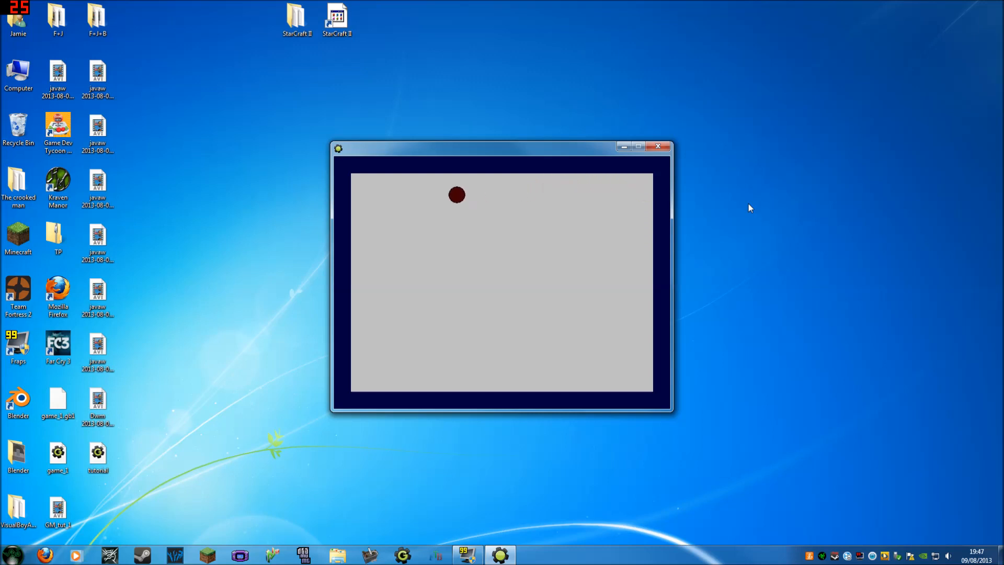
- End the test run of the walled room by closing the game window
click(657, 147)
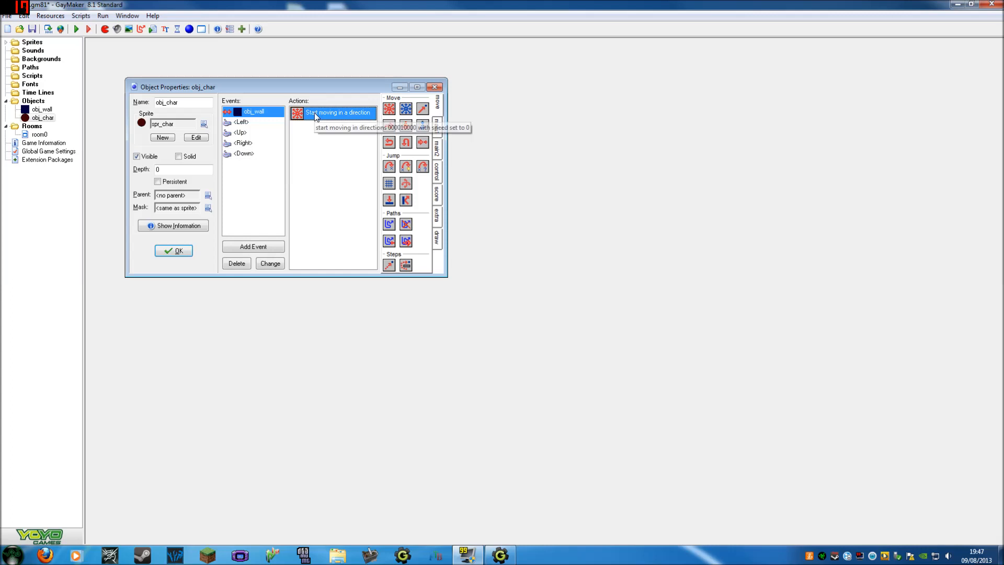
- Add a Key Release event for the Left arrow to obj_char
double_click(338, 112)
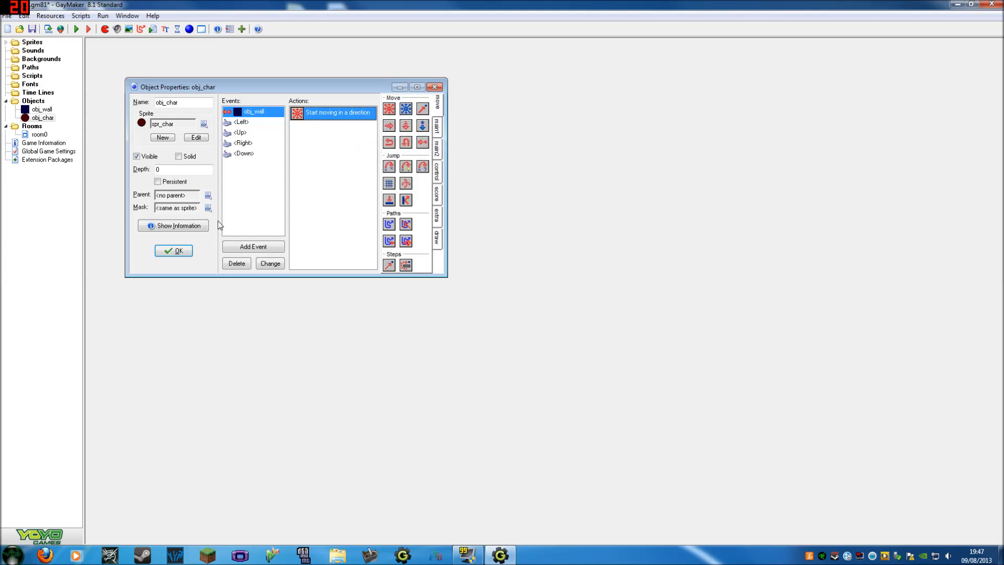
click(252, 247)
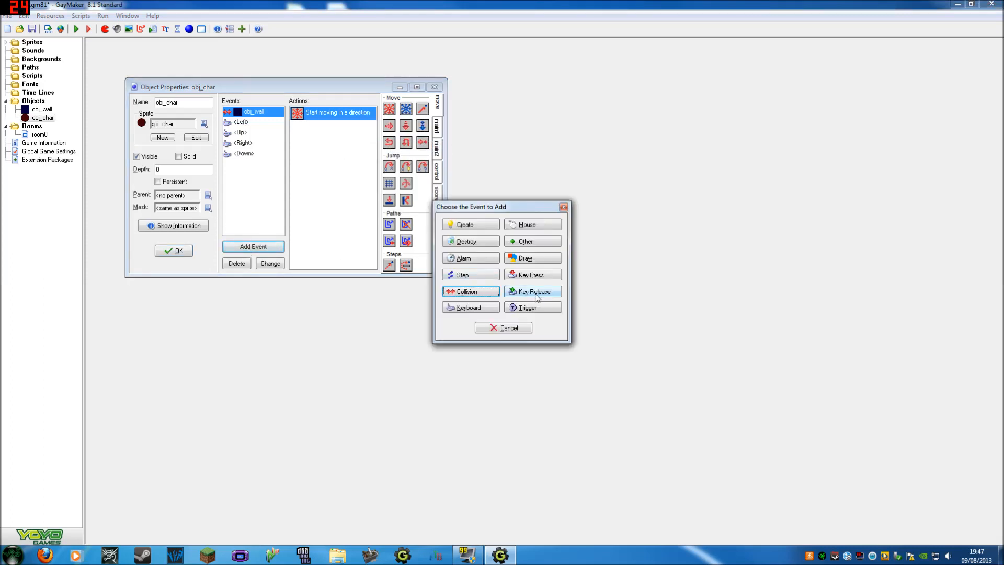
click(531, 292)
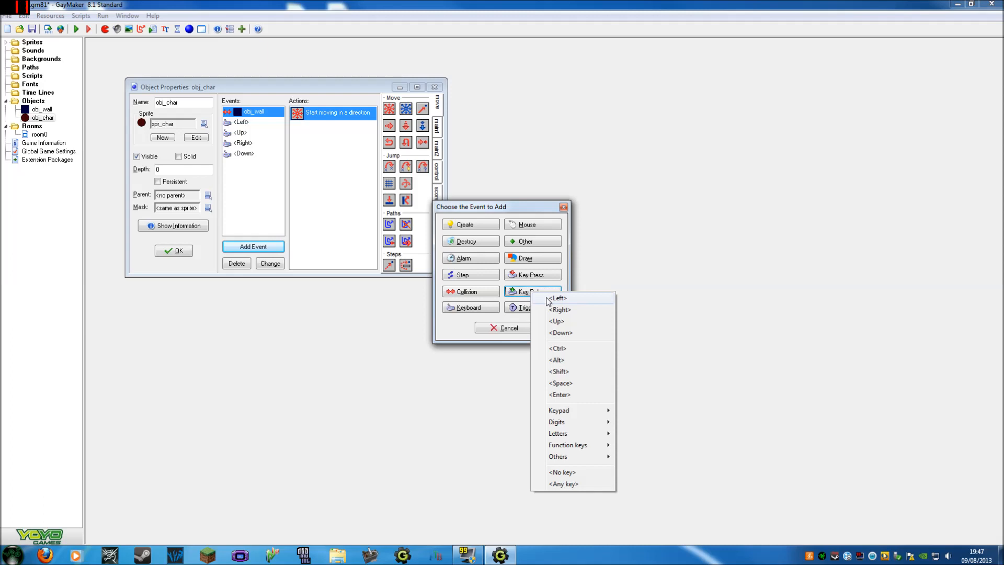
click(556, 297)
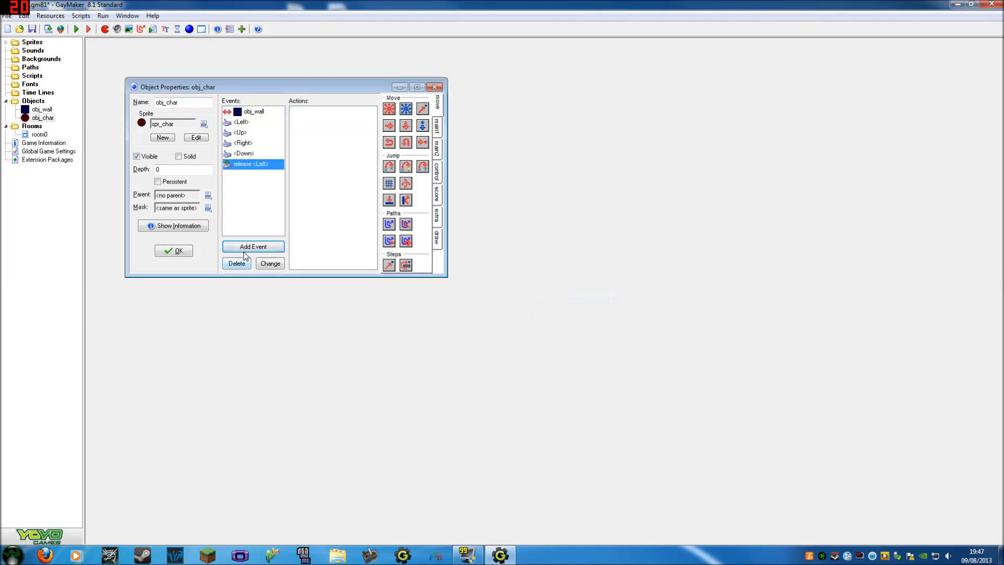
- Add Key Release events for the Right, Up and Down arrows and select among them
click(252, 247)
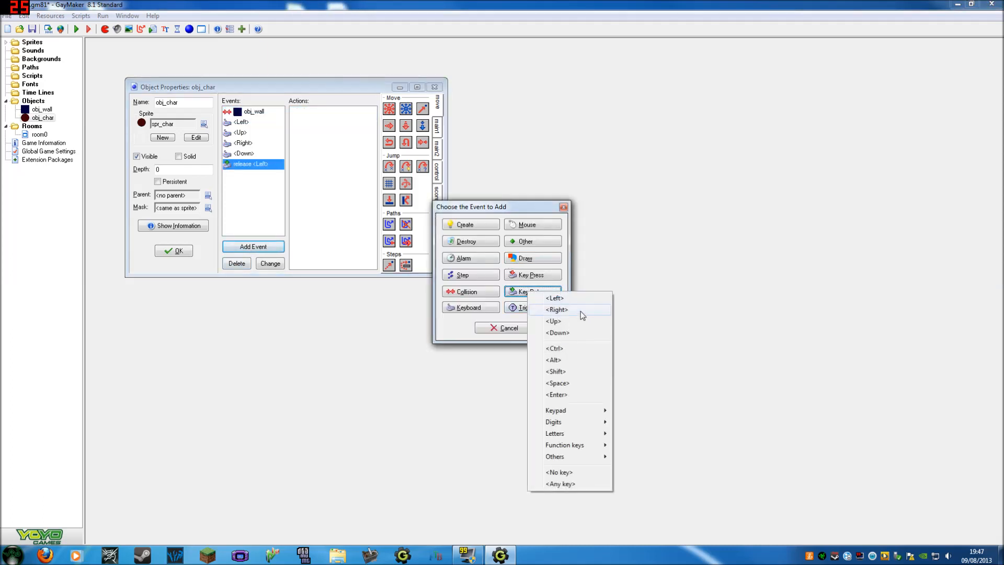
click(555, 309)
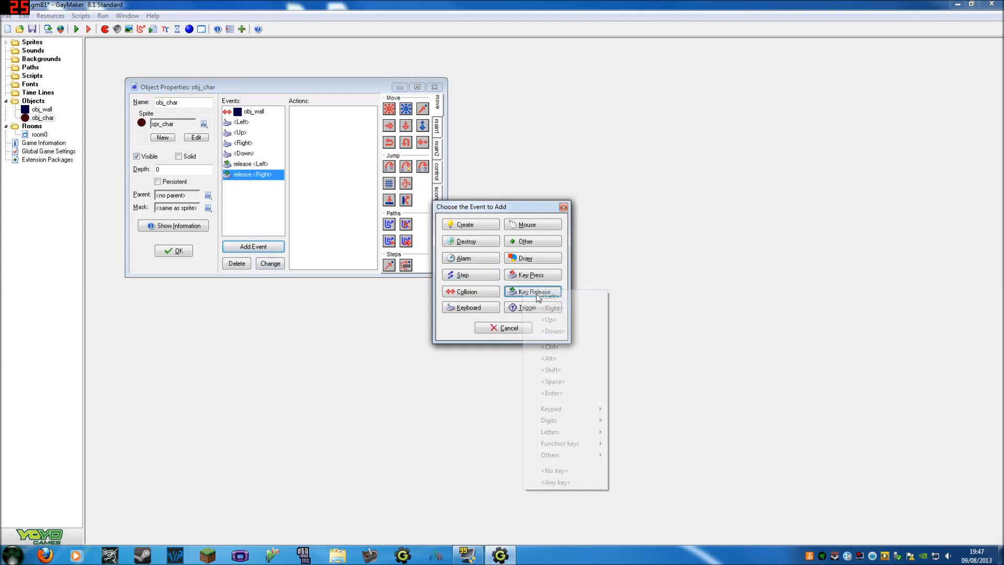
click(548, 319)
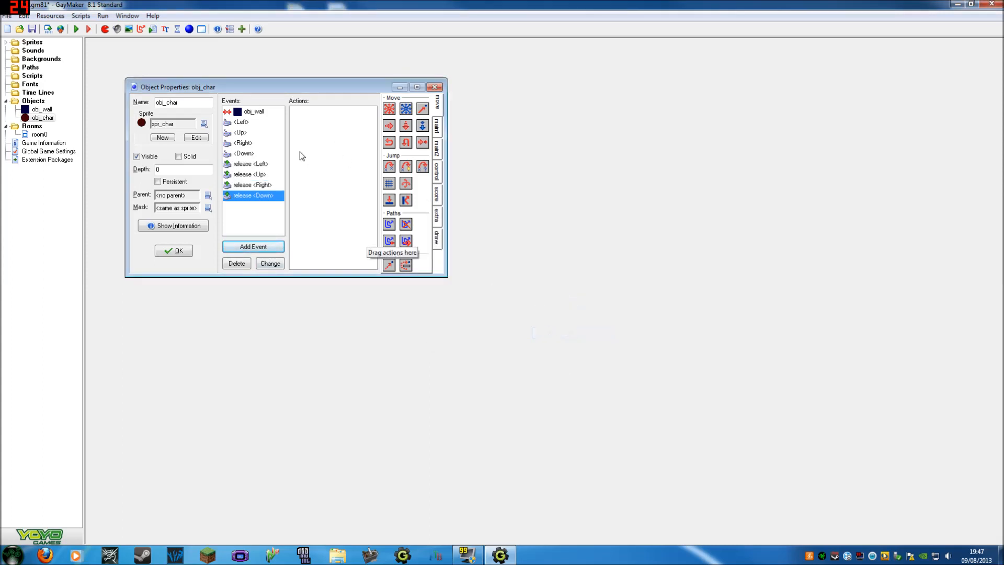
click(251, 185)
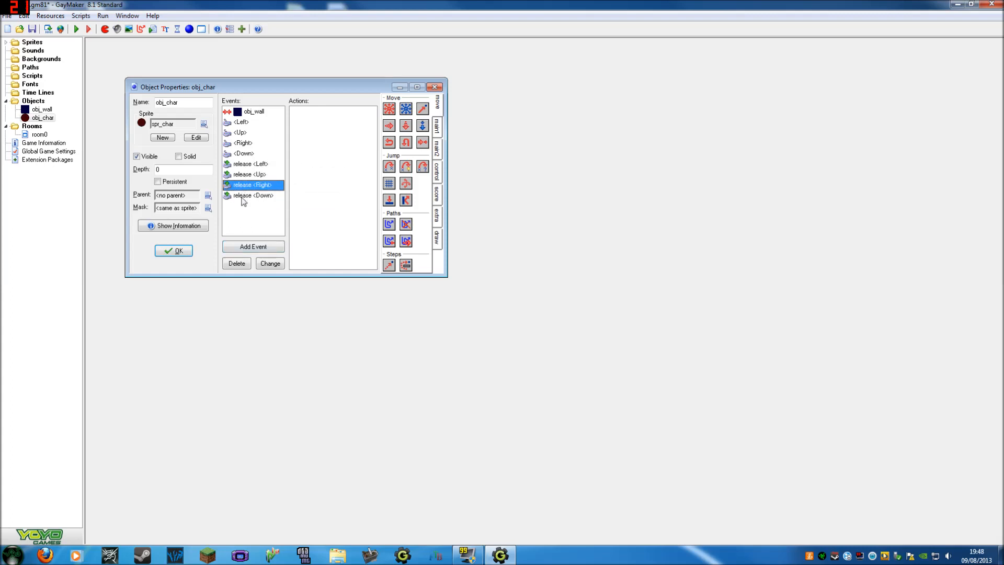
mouse_move(337, 165)
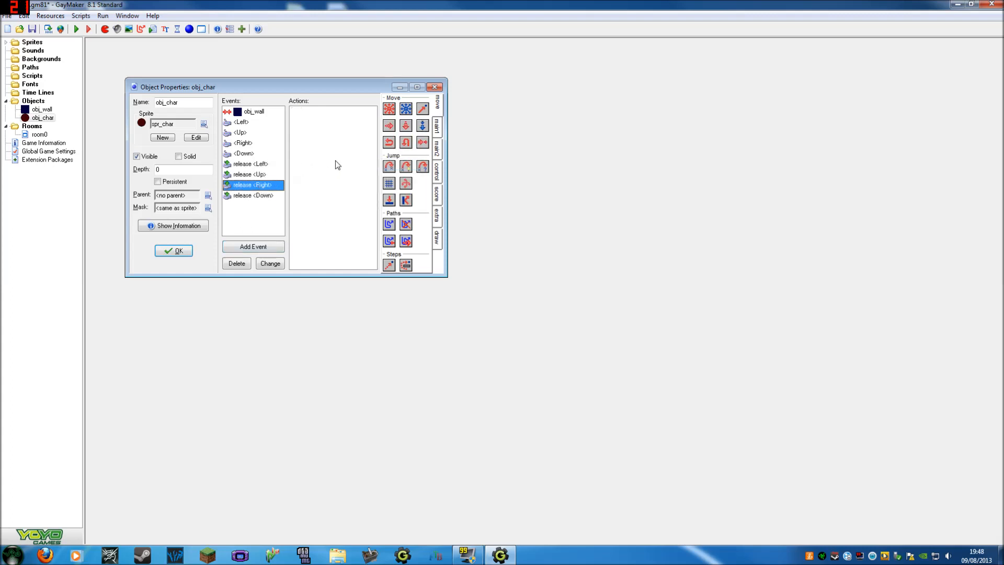
click(250, 174)
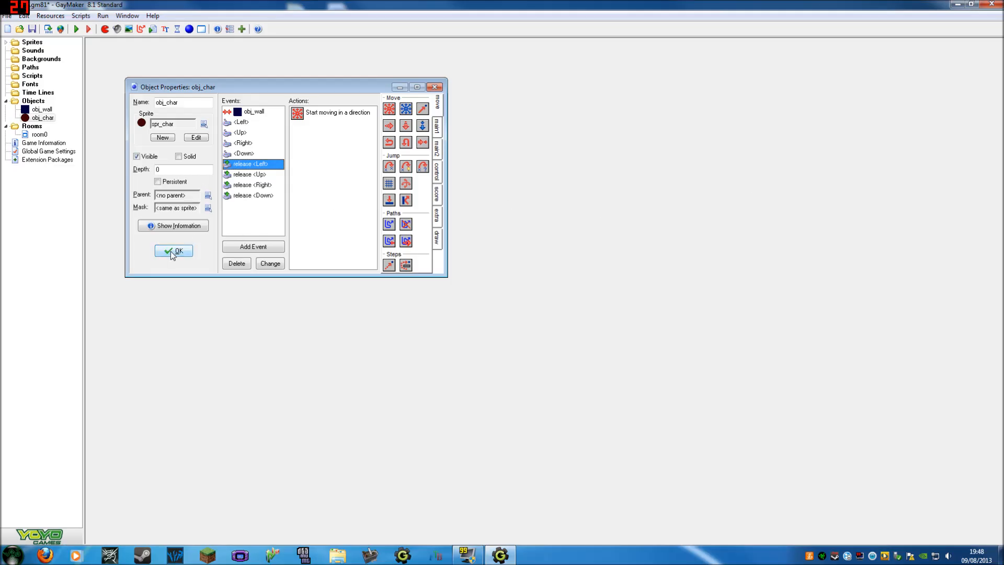
- Close obj_char's properties and place one obj_wall block inside the room near the character
click(173, 250)
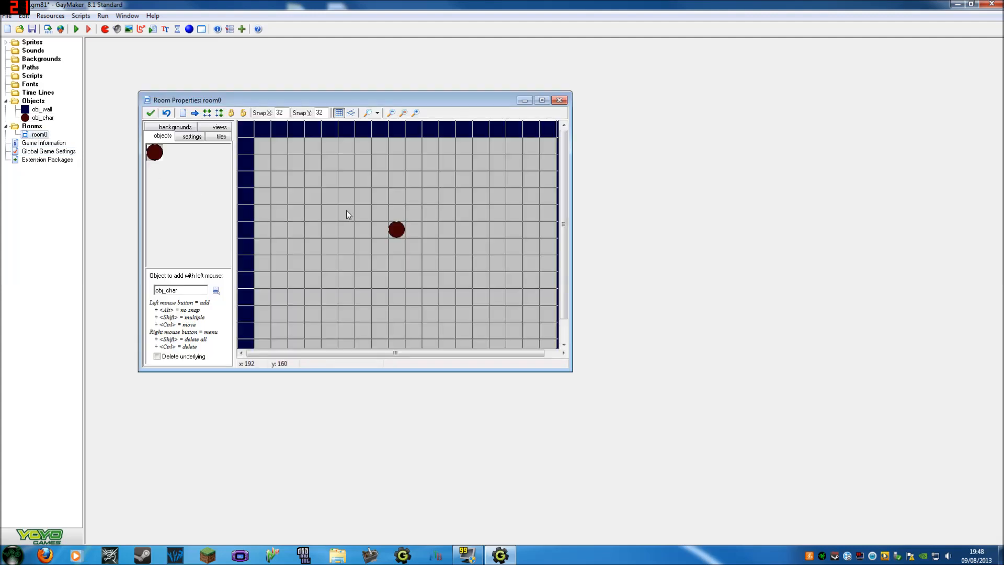
click(361, 196)
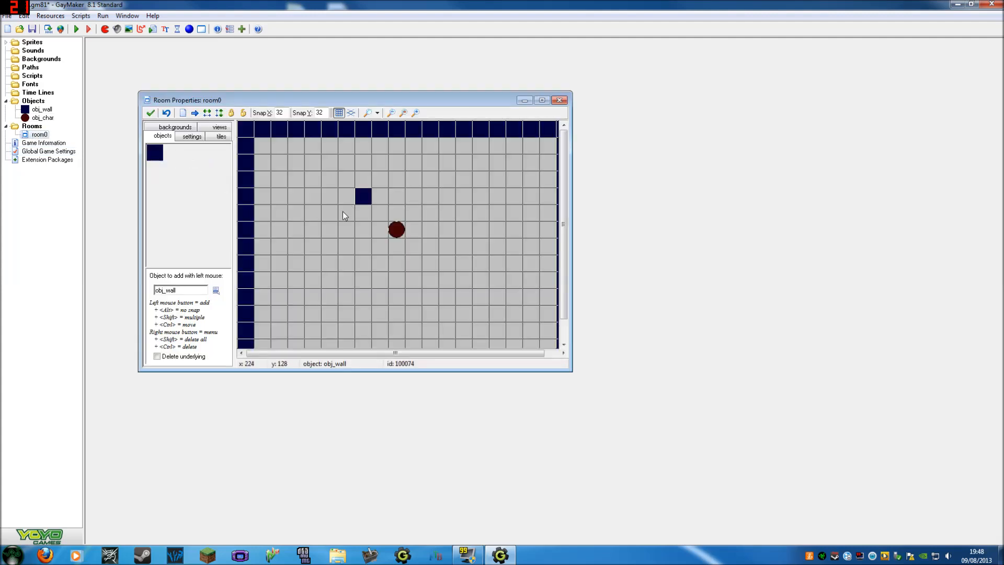
click(480, 229)
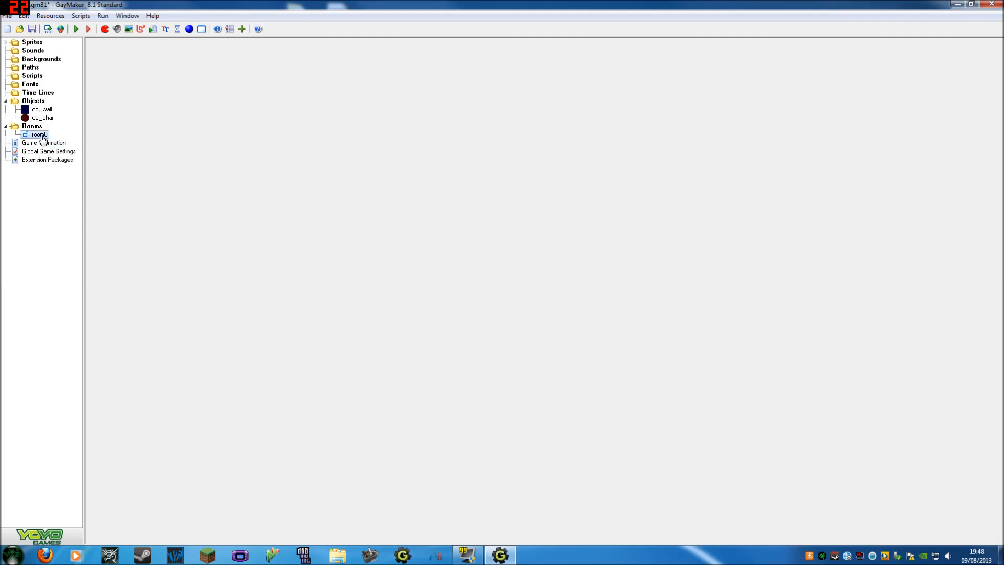
- Rename room0 in the resource tree and collapse the objects list
double_click(40, 133)
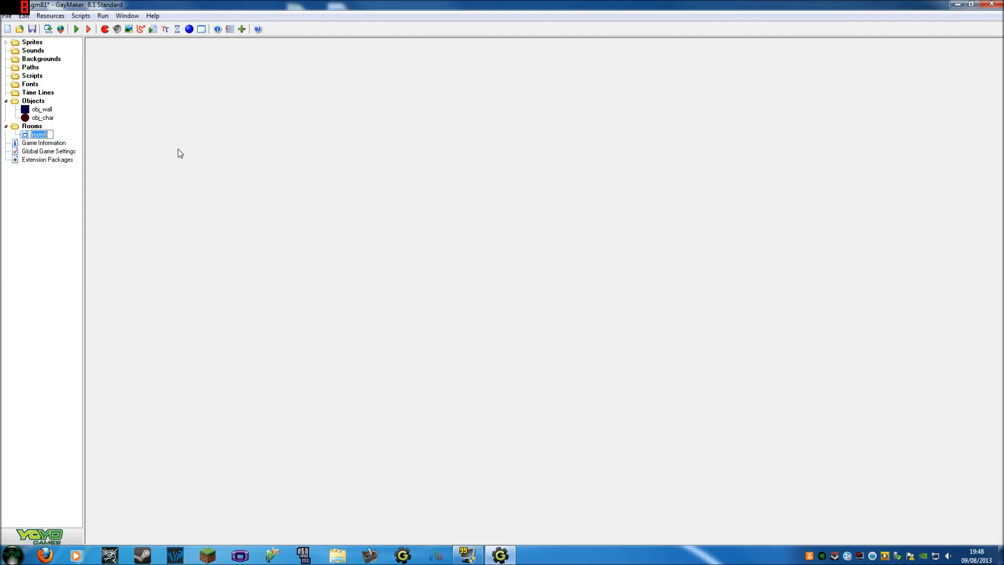
text(room)
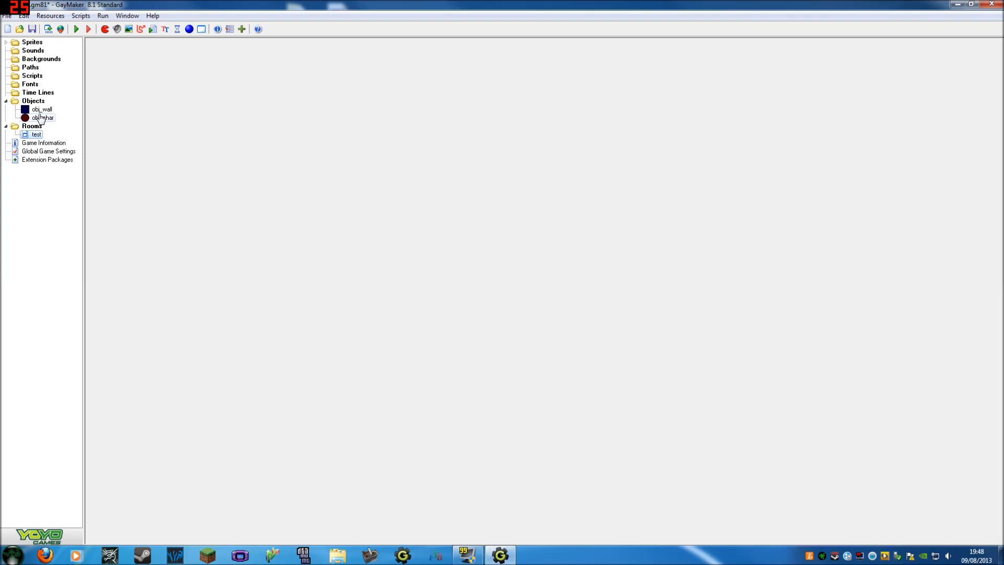
click(6, 100)
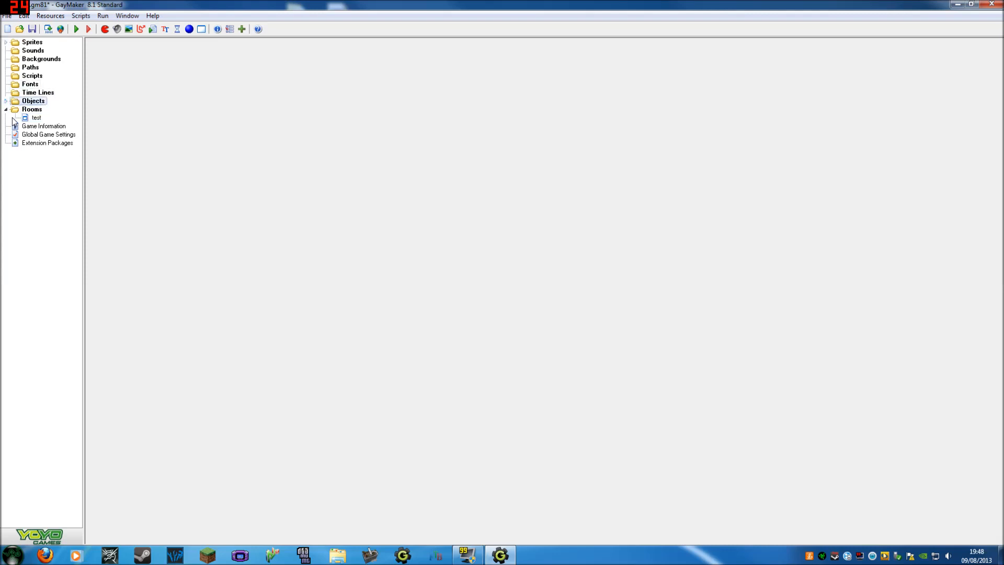